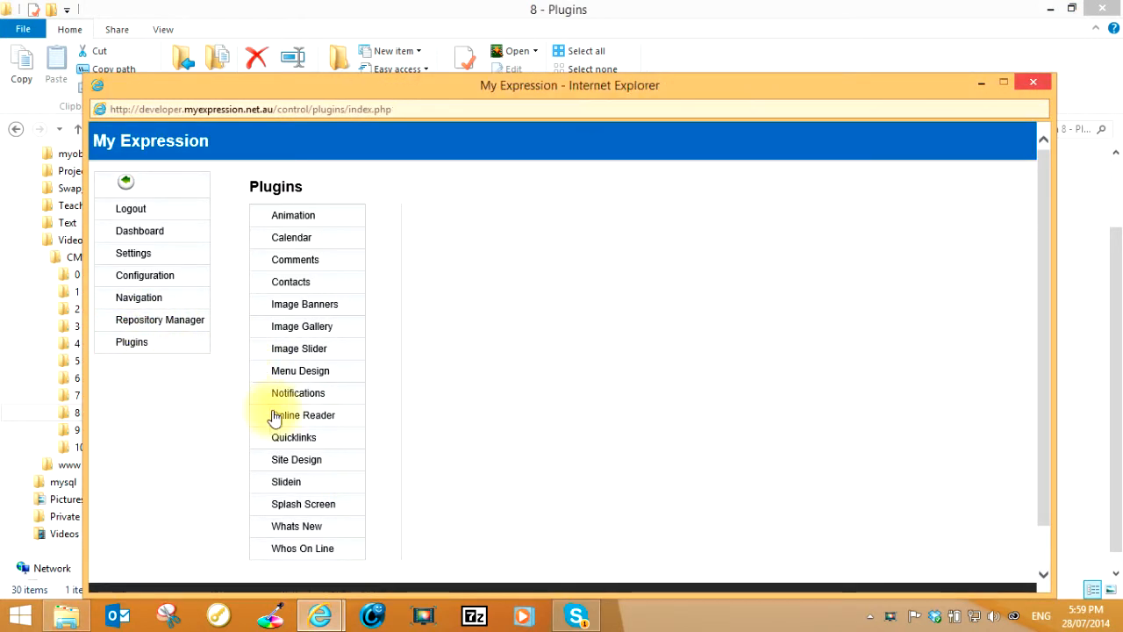
- Open the Image Gallery plugin settings and toggle Activated off, then back on
left_click(302, 327)
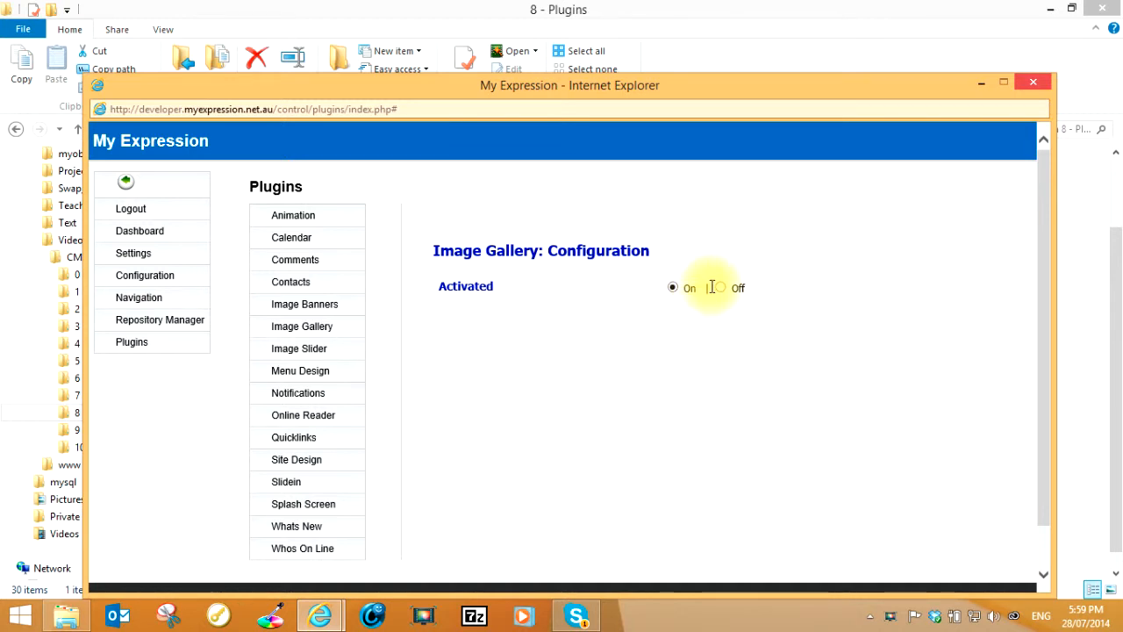
left_click(721, 287)
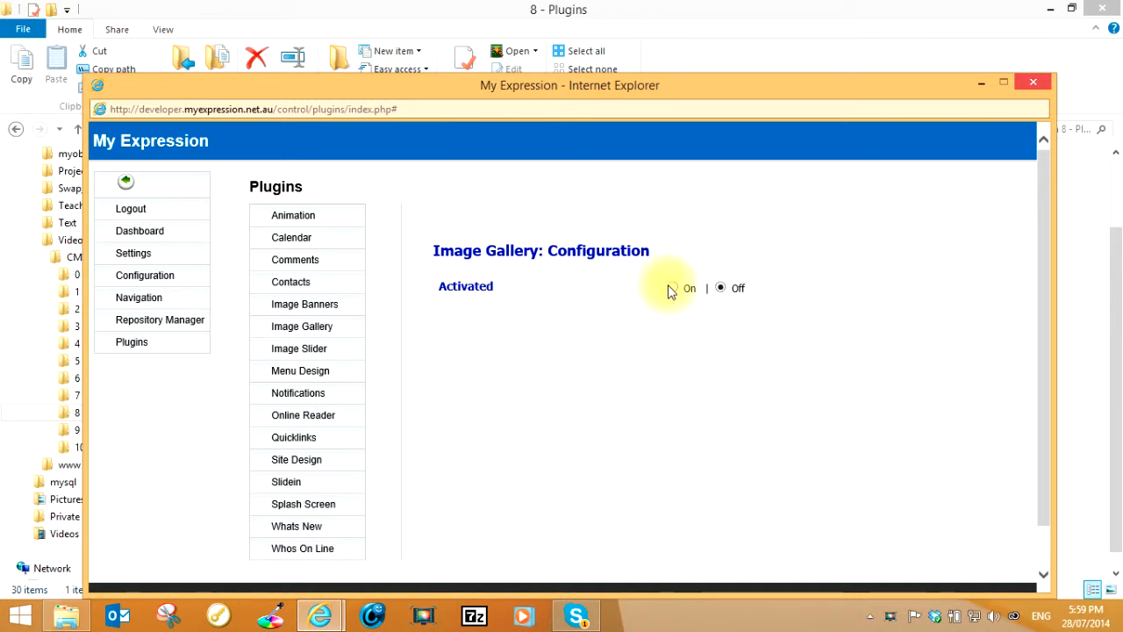
left_click(672, 287)
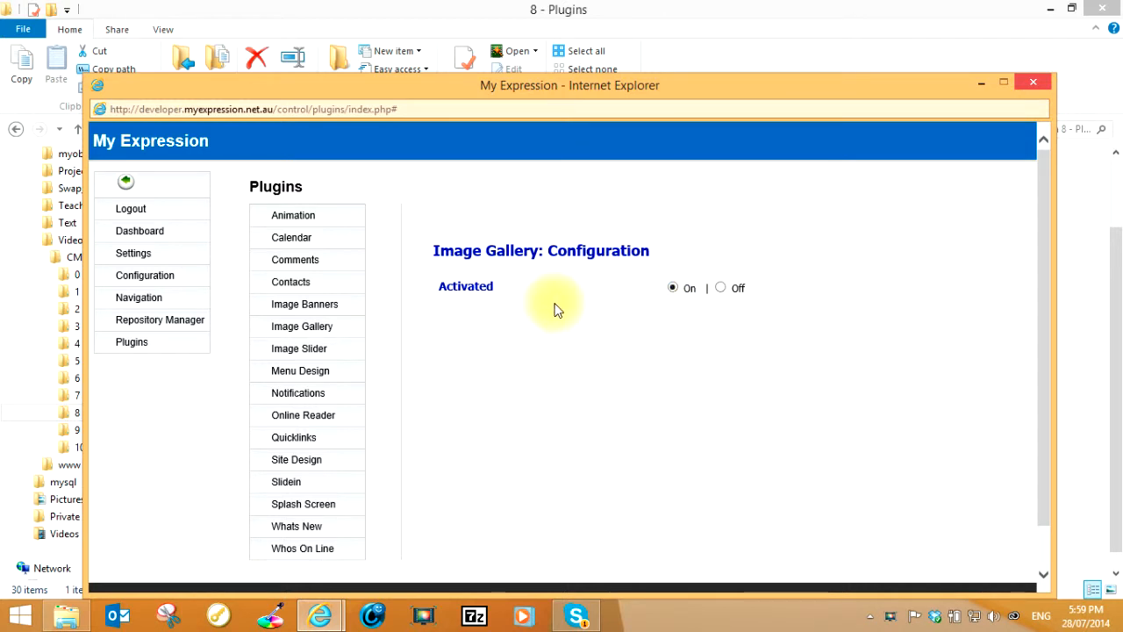
mouse_move(553, 309)
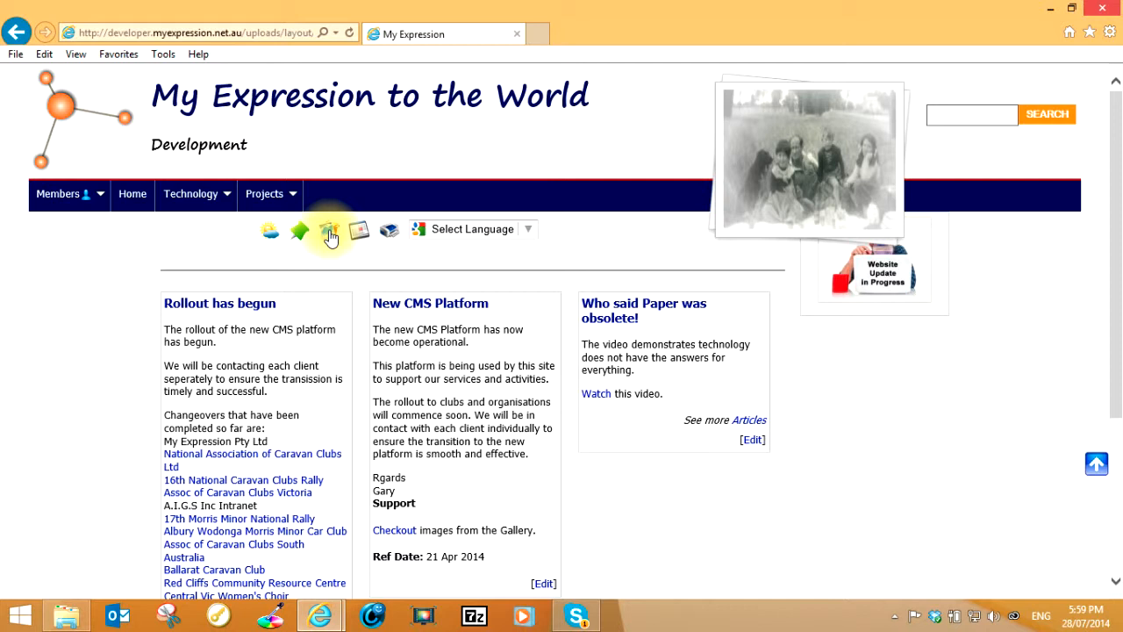
- Open the image gallery manager and choose the Practice category
left_click(330, 230)
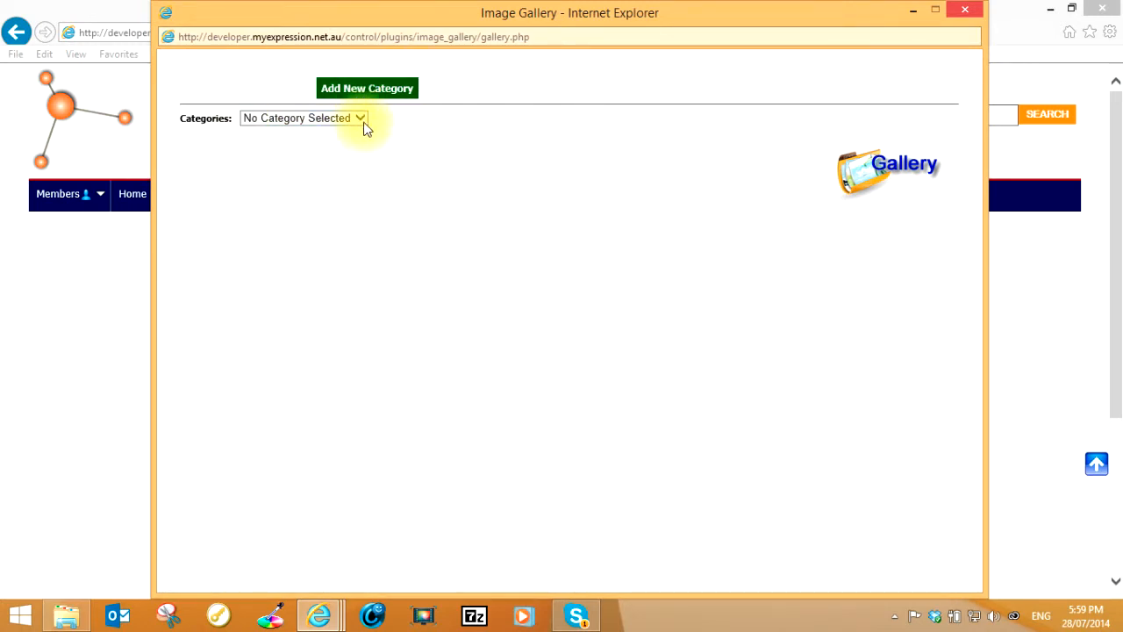
left_click(302, 117)
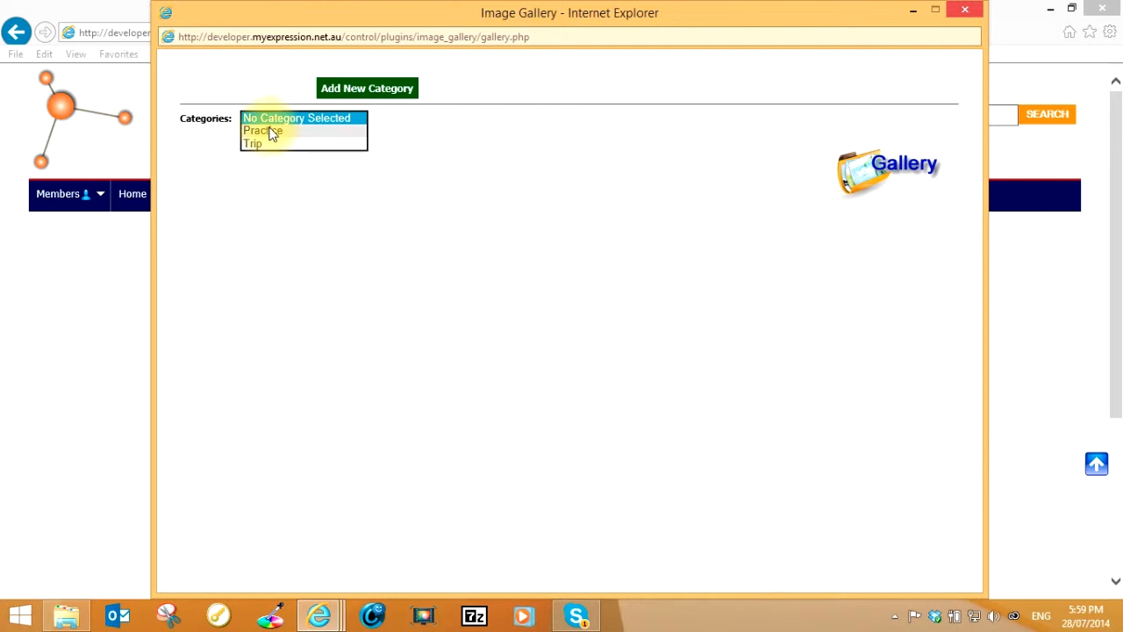
left_click(262, 130)
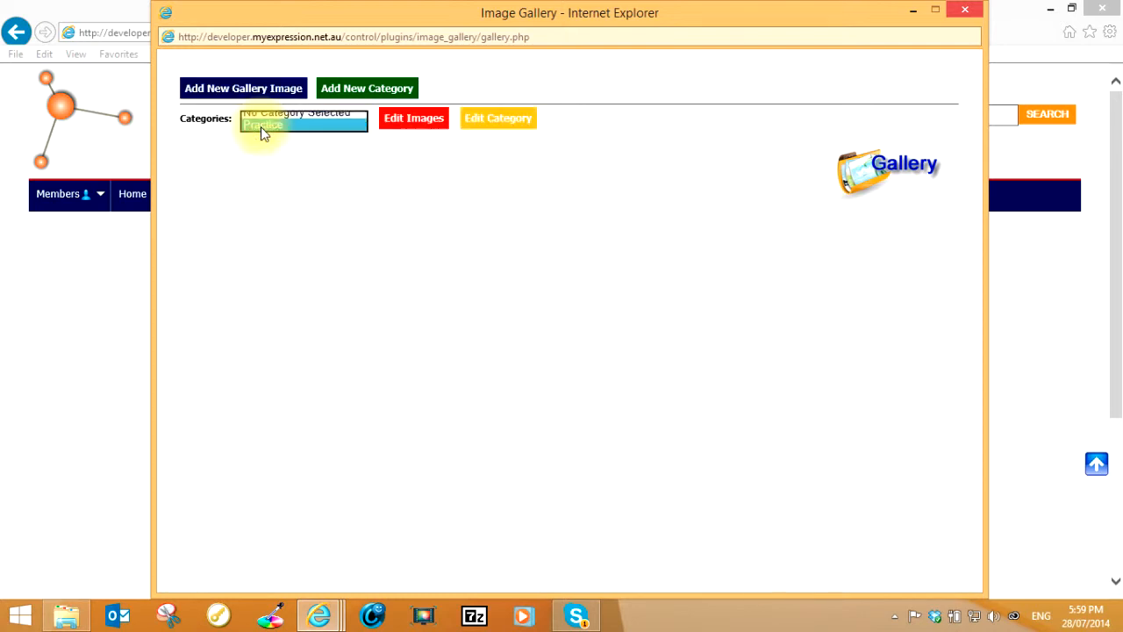
left_click(303, 118)
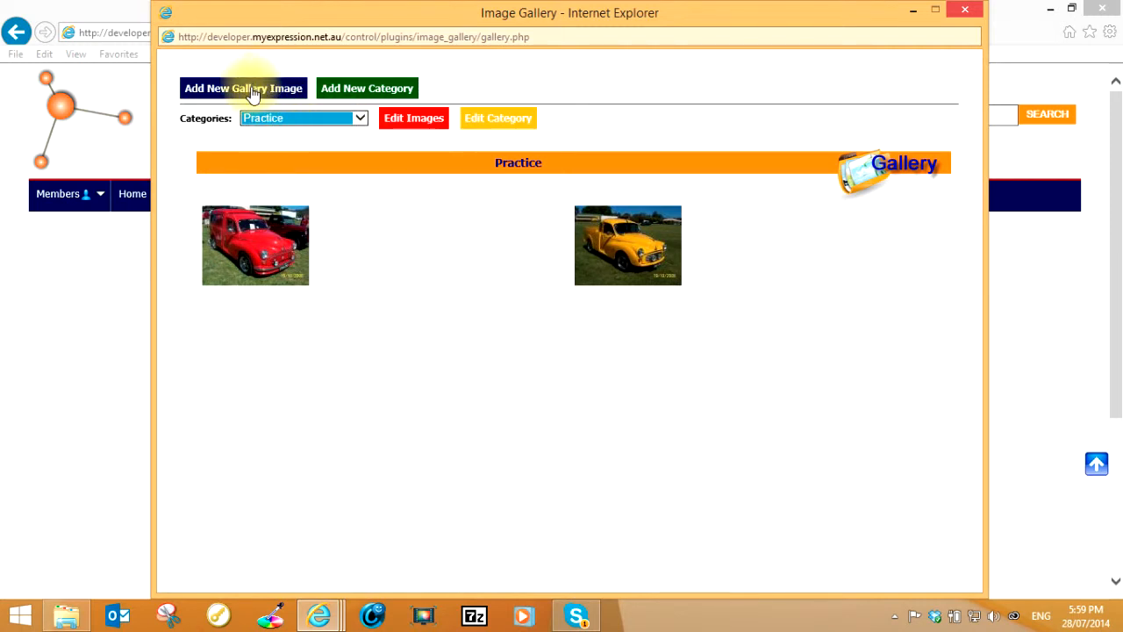
mouse_move(253, 97)
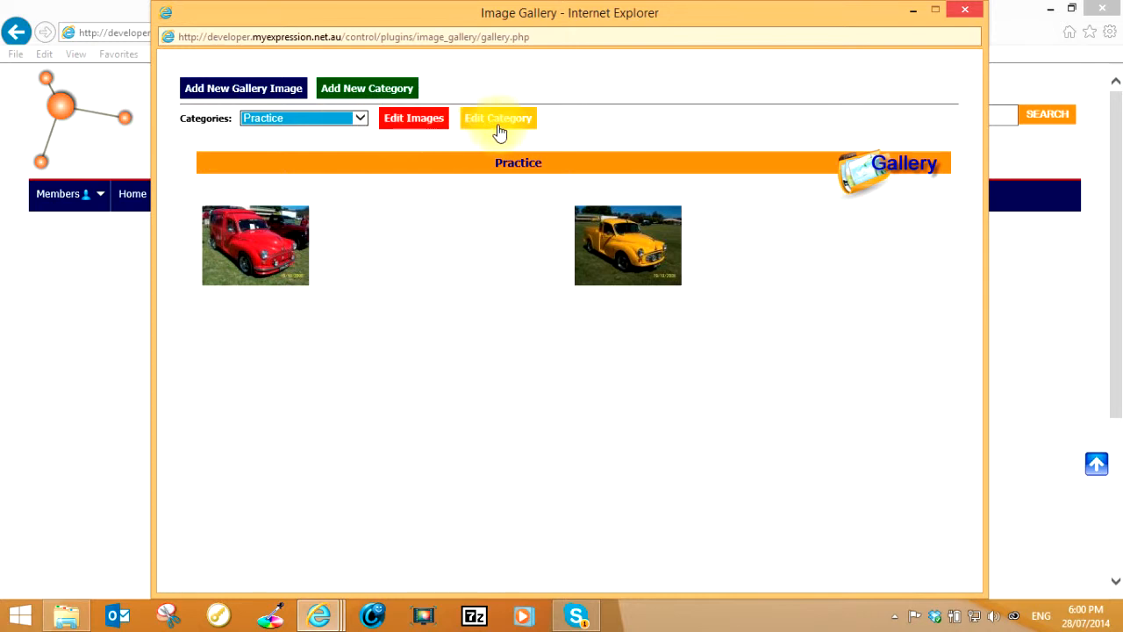
mouse_move(303, 118)
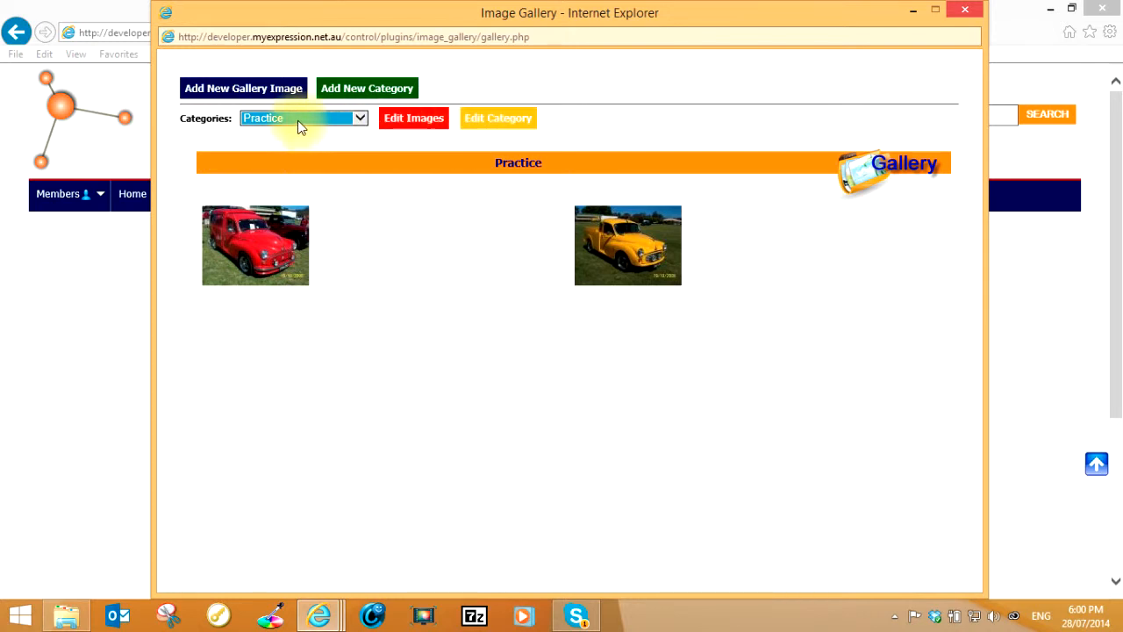
mouse_move(332, 131)
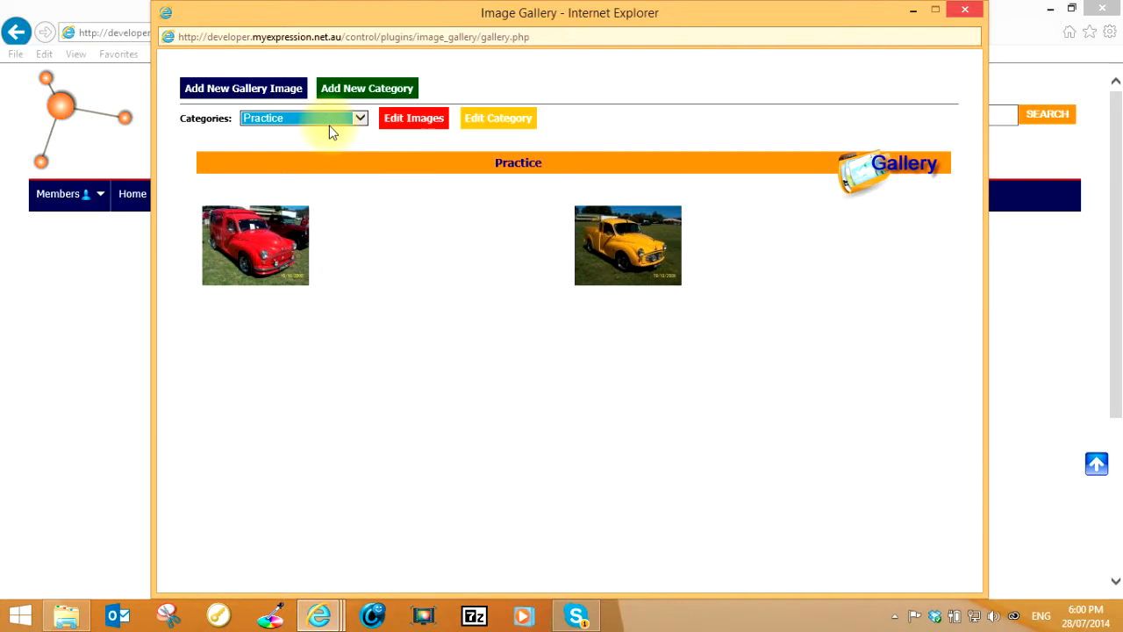
- Clear the category choice, then reselect Practice to show its two car images
left_click(303, 117)
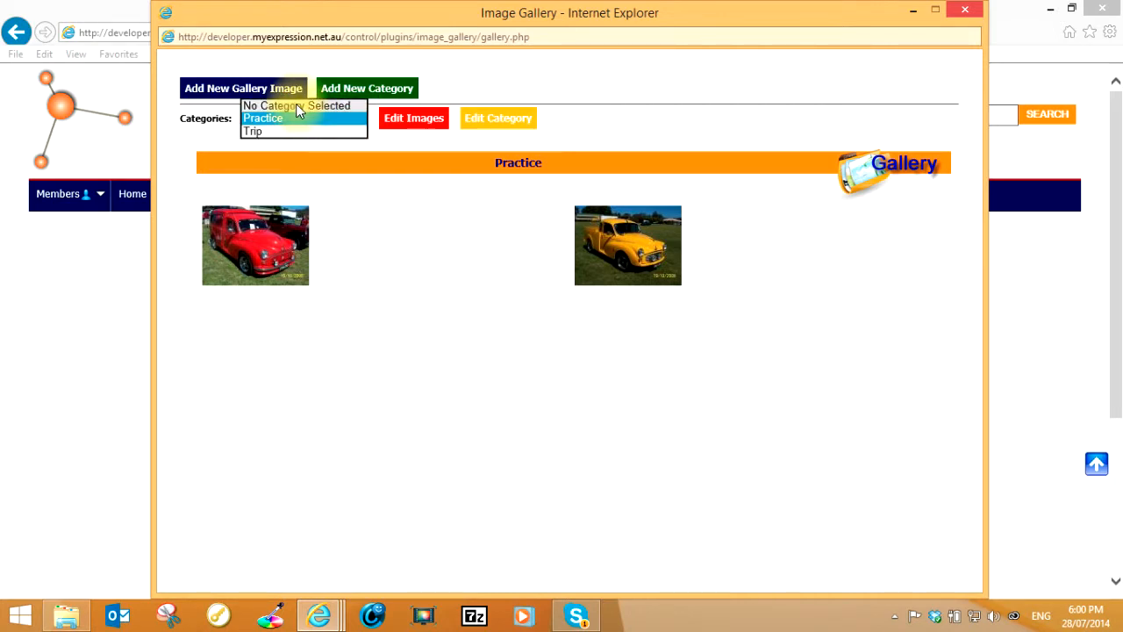
left_click(297, 105)
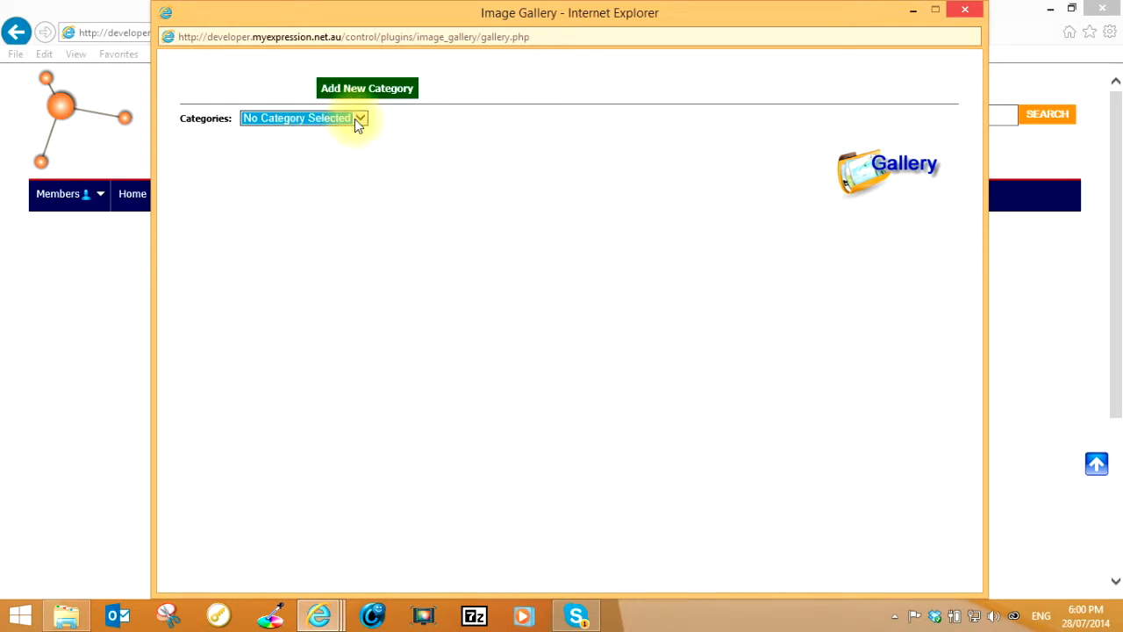
left_click(358, 117)
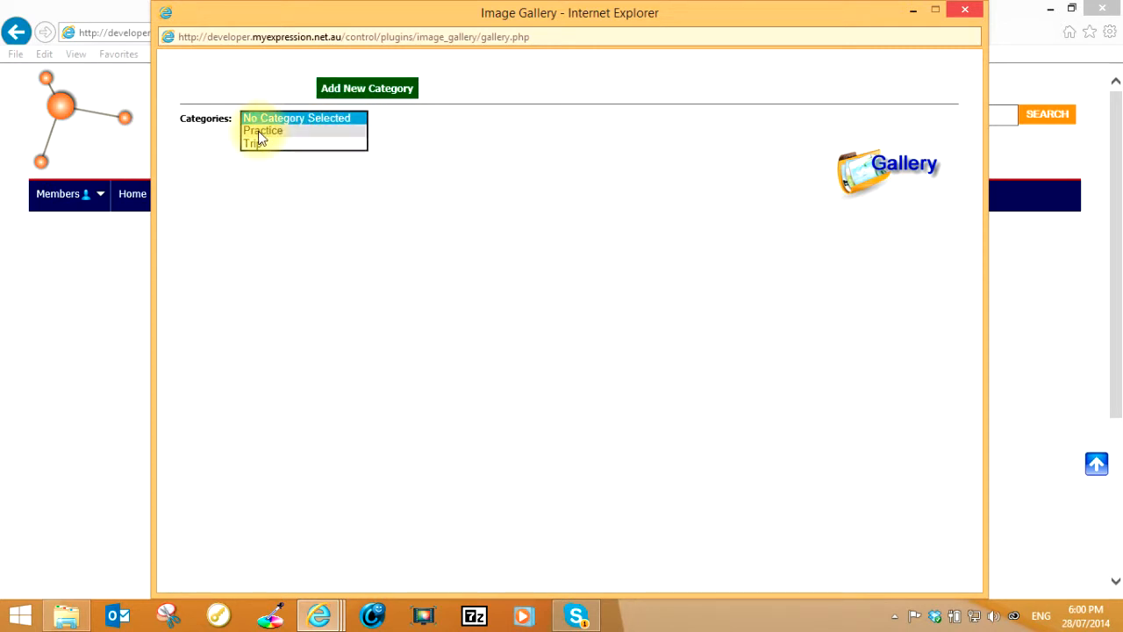
left_click(263, 130)
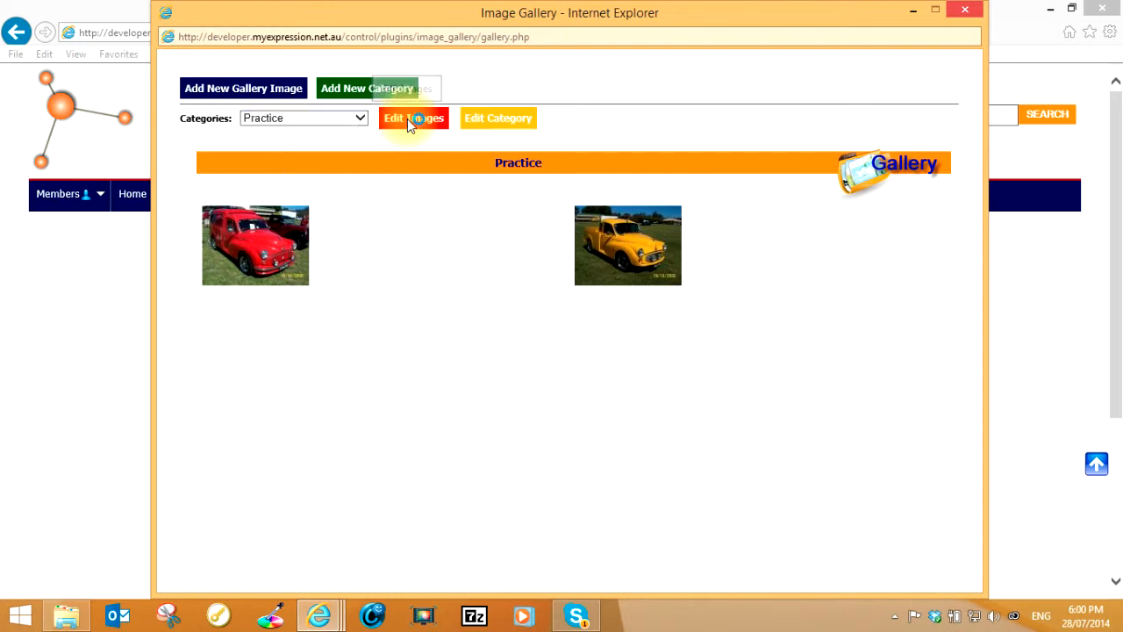
- Edit the Practice images and set the red car's display type to SlideShow
left_click(413, 117)
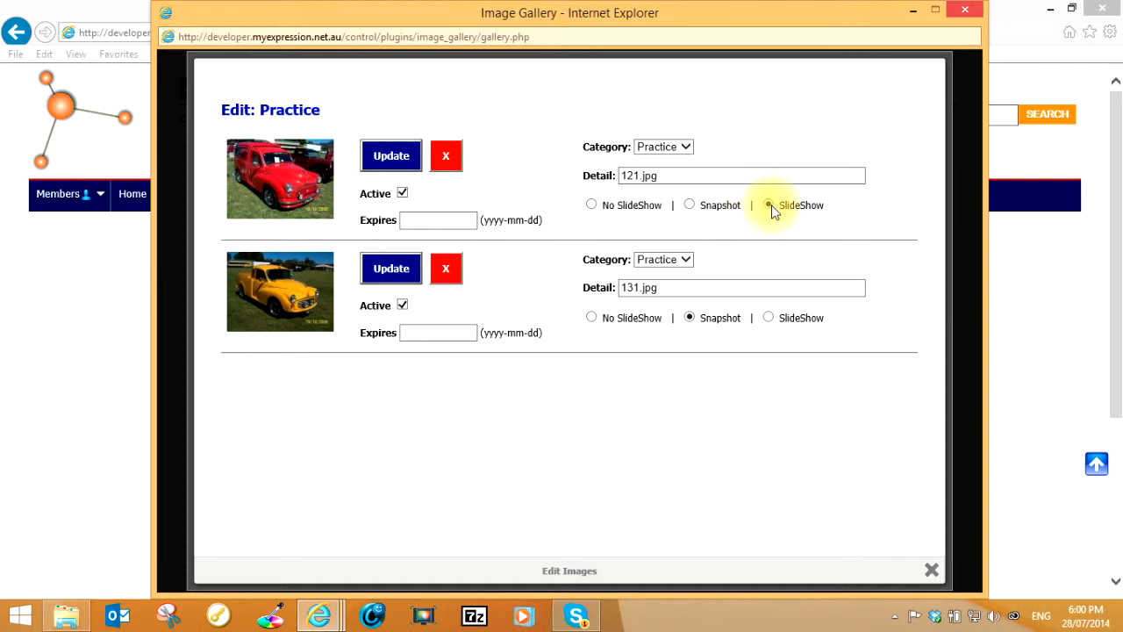
left_click(768, 205)
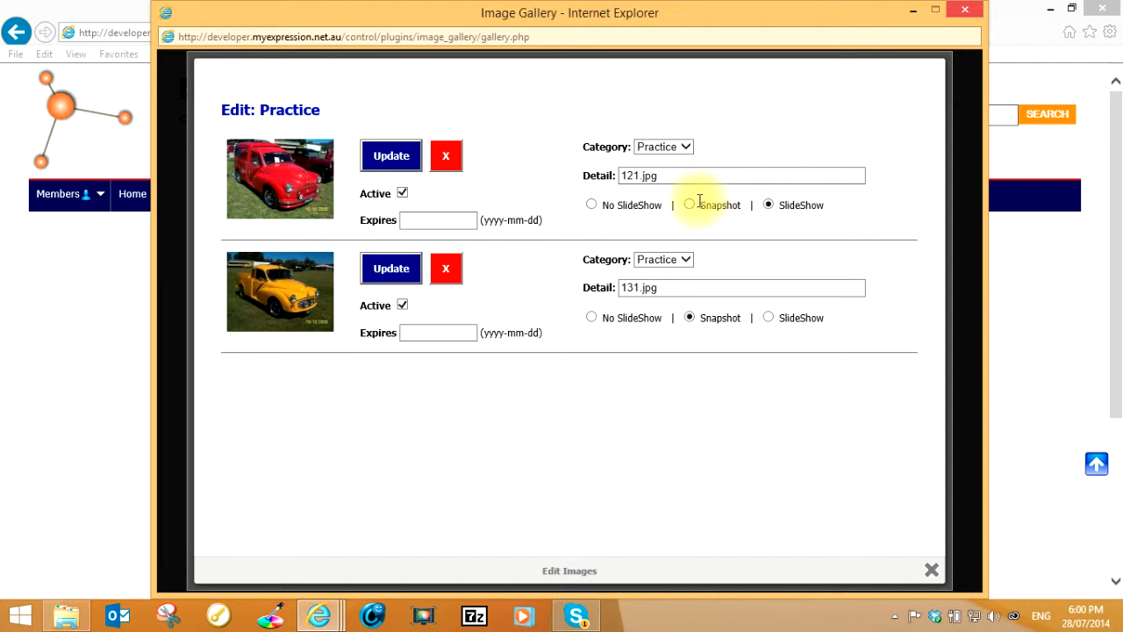
mouse_move(690, 204)
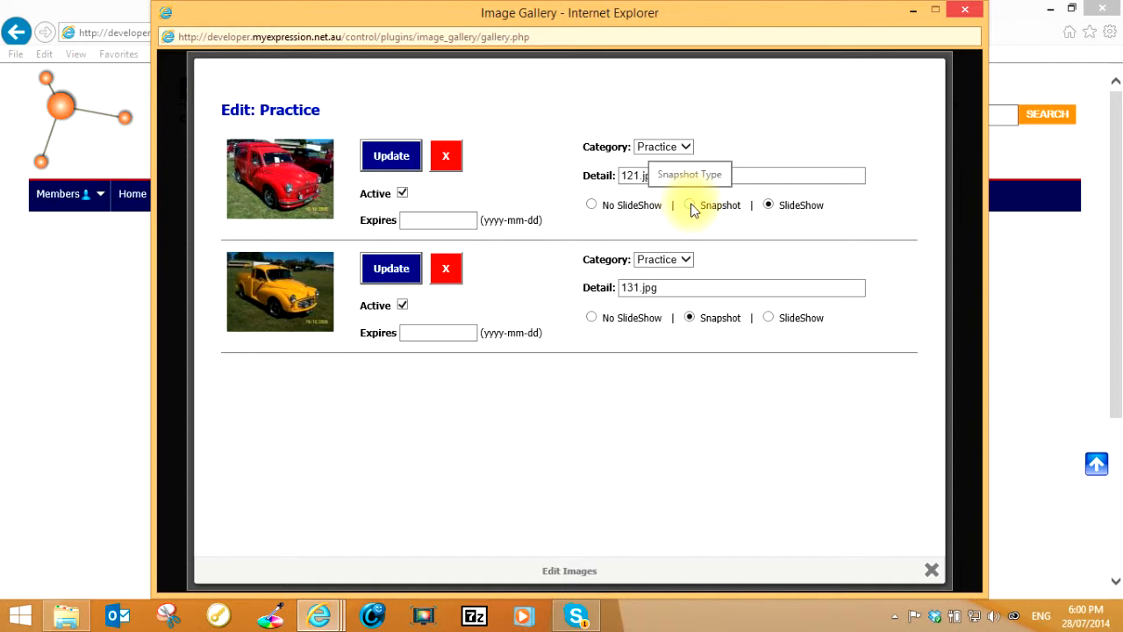
left_click(767, 204)
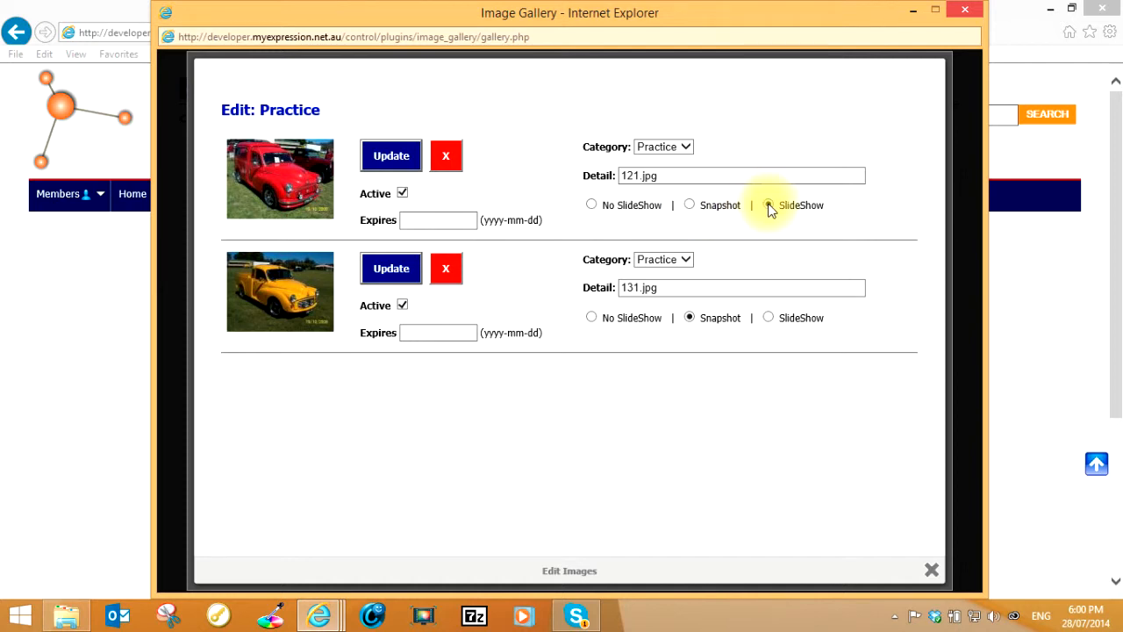
left_click(768, 205)
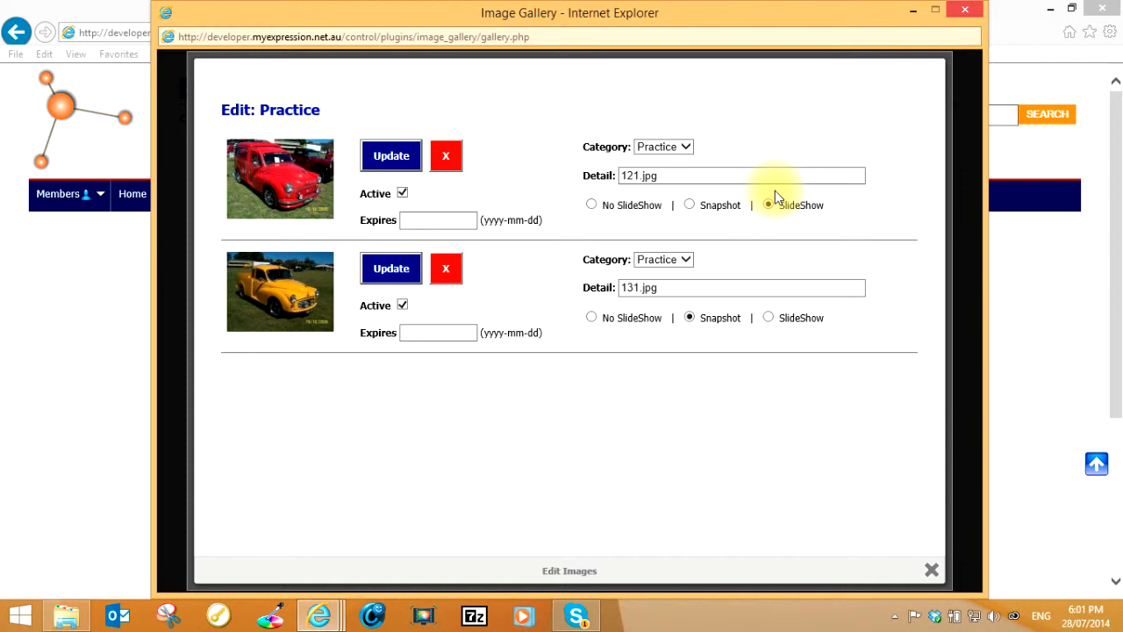
- Move the red car image from the Practice category to Trip
left_click(438, 221)
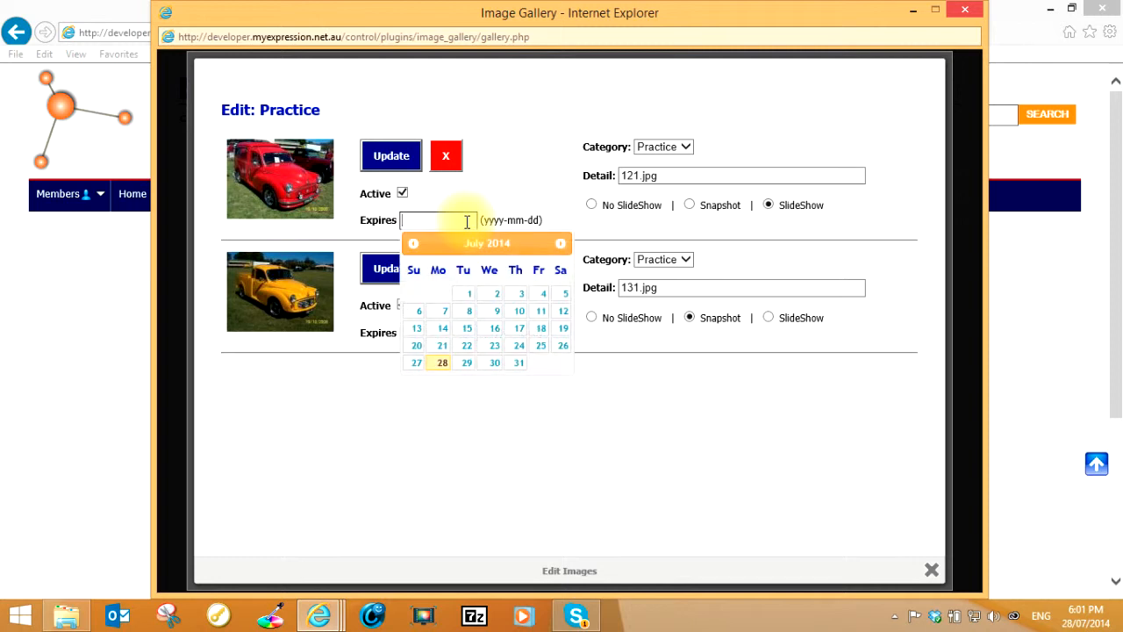
mouse_move(496, 193)
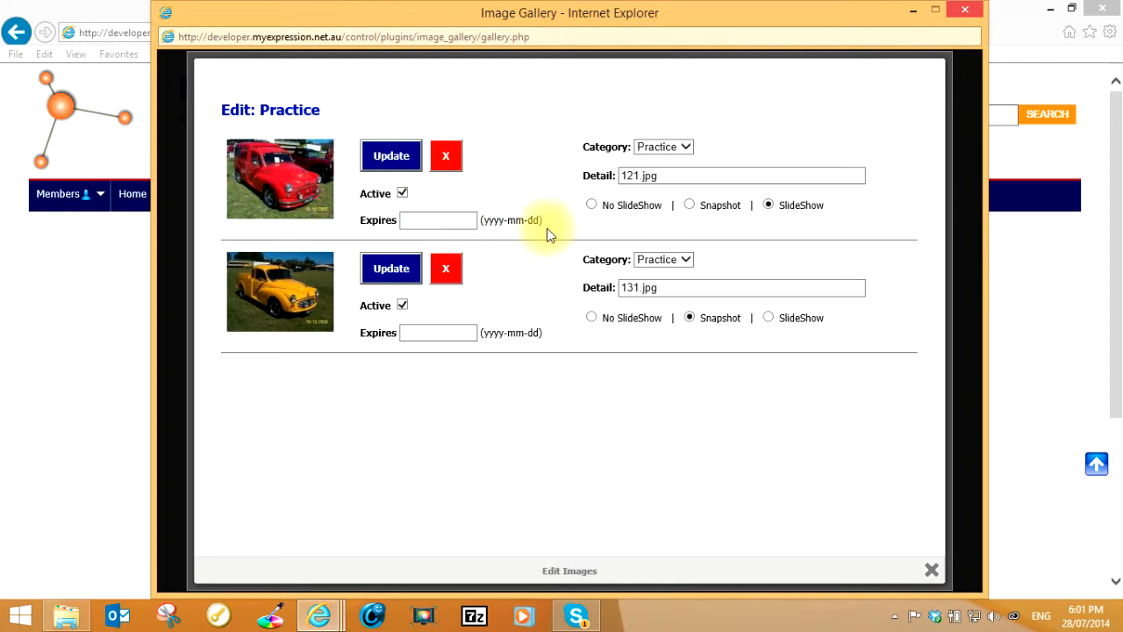
mouse_move(565, 340)
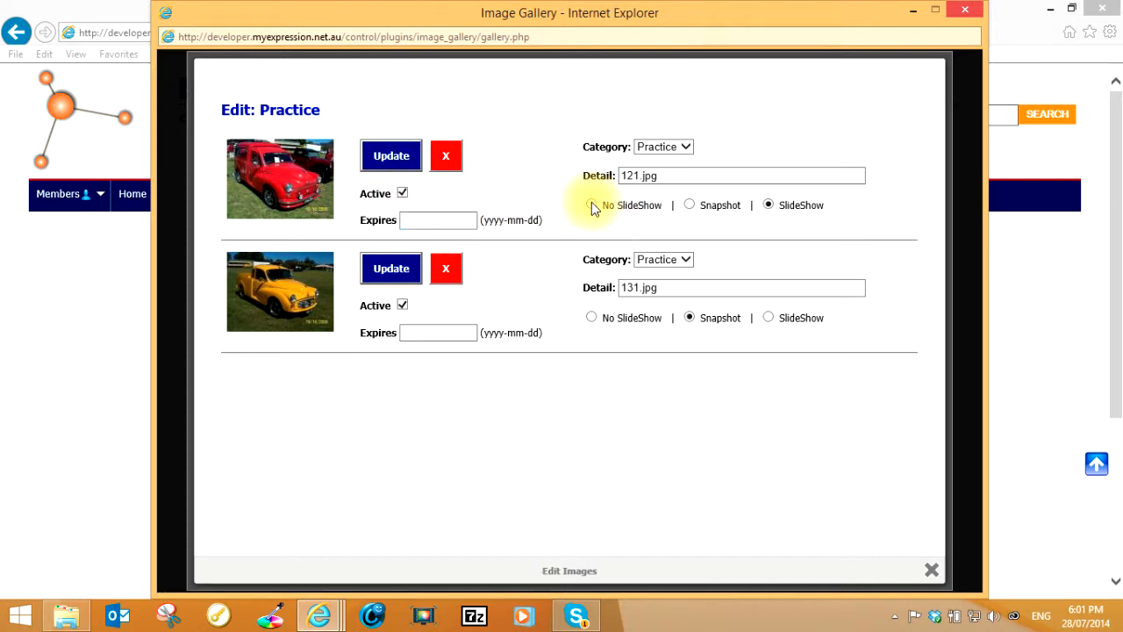
left_click(739, 176)
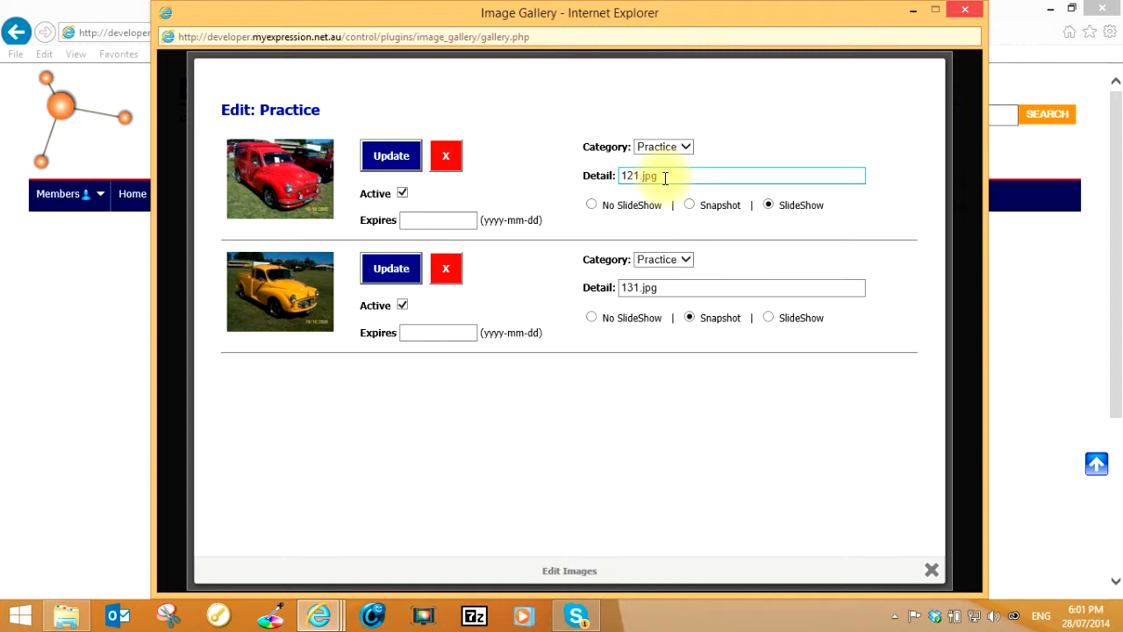
double_click(639, 176)
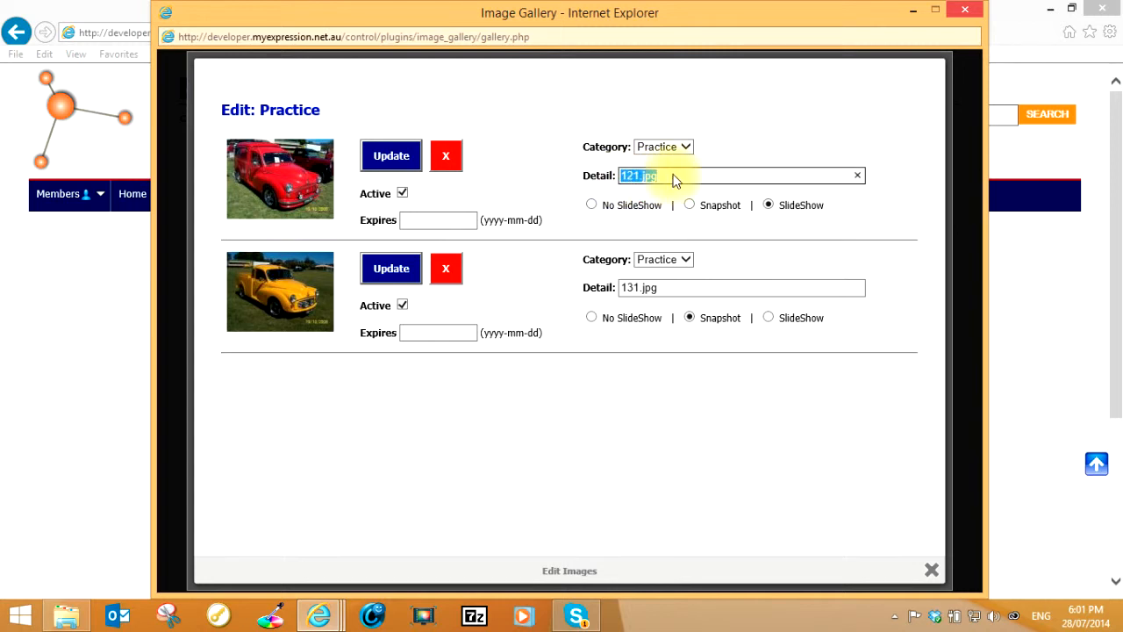
mouse_move(687, 147)
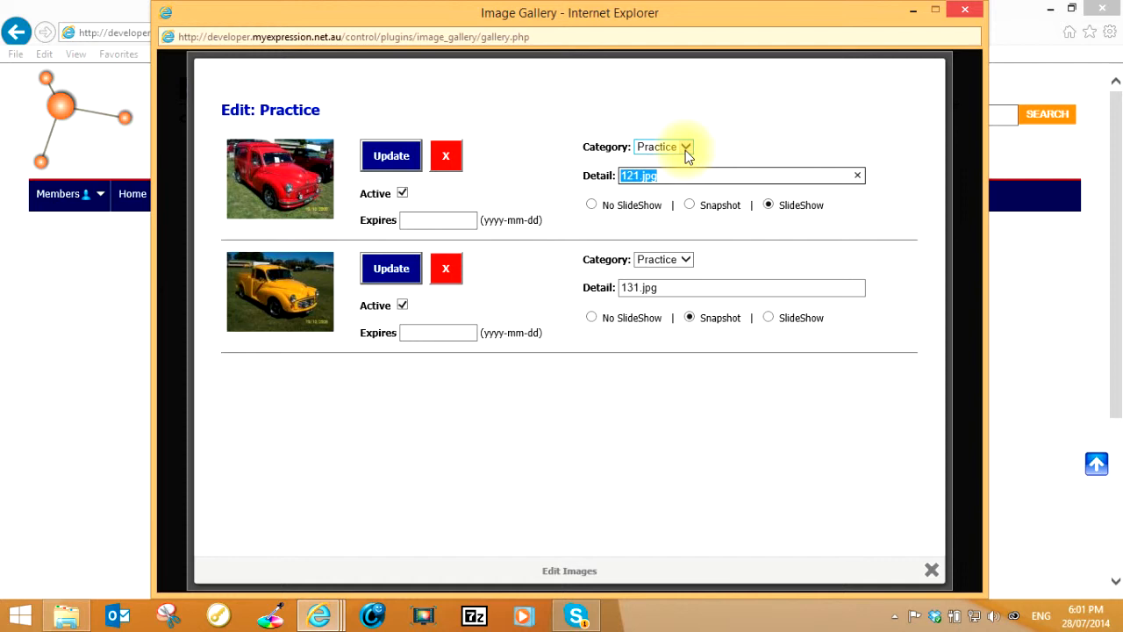
left_click(663, 146)
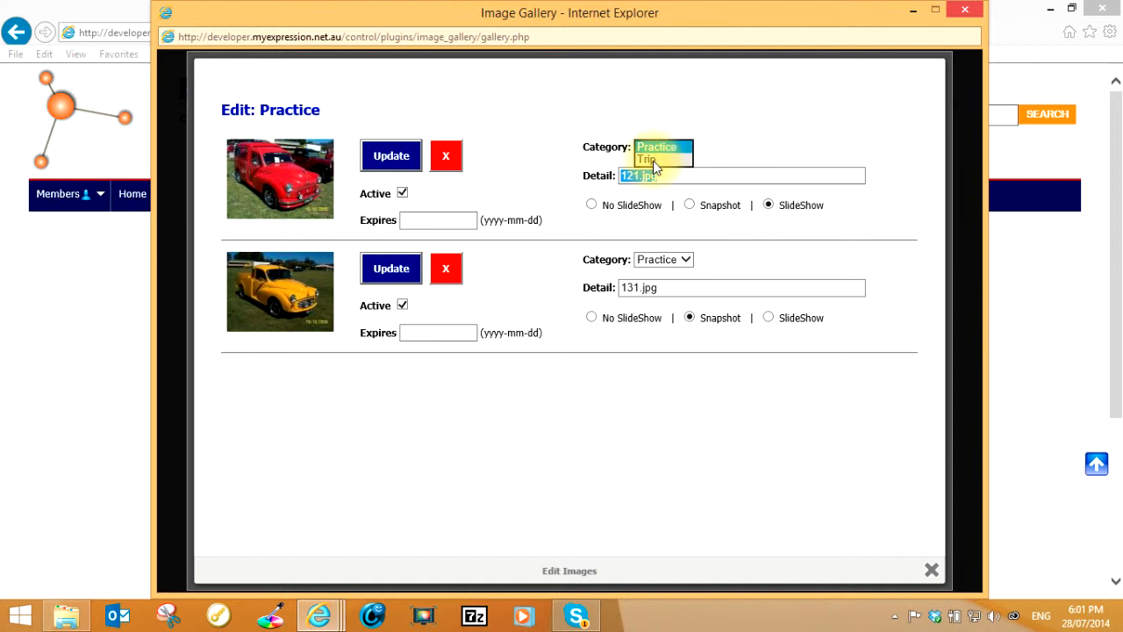
left_click(645, 160)
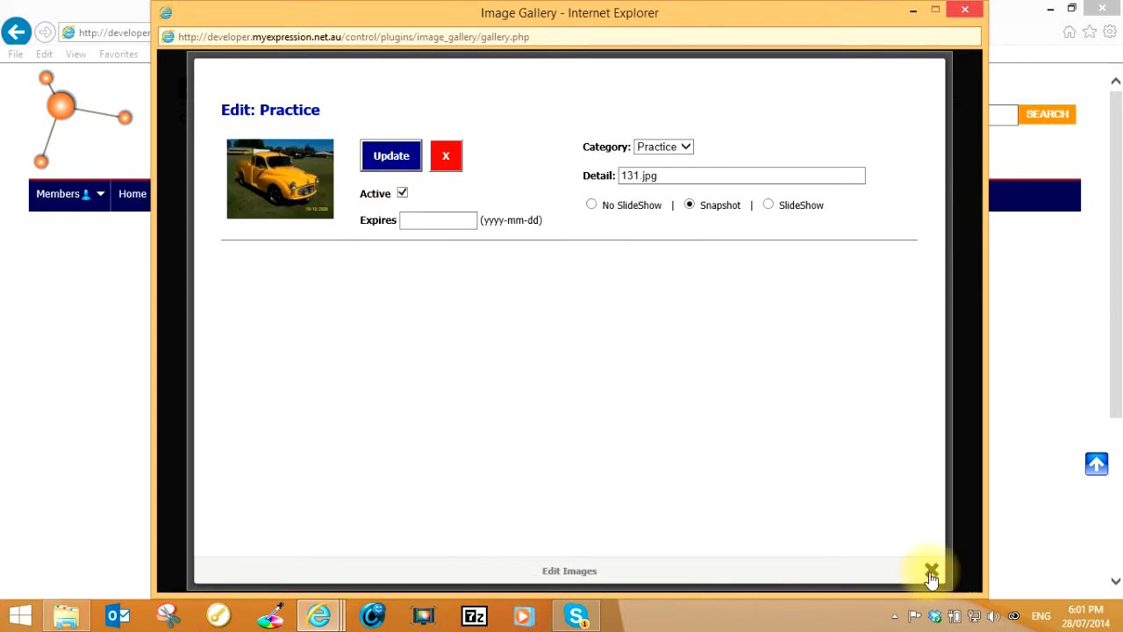
- Switch to the Trip category and edit its images, showing the red and blue cars
left_click(931, 570)
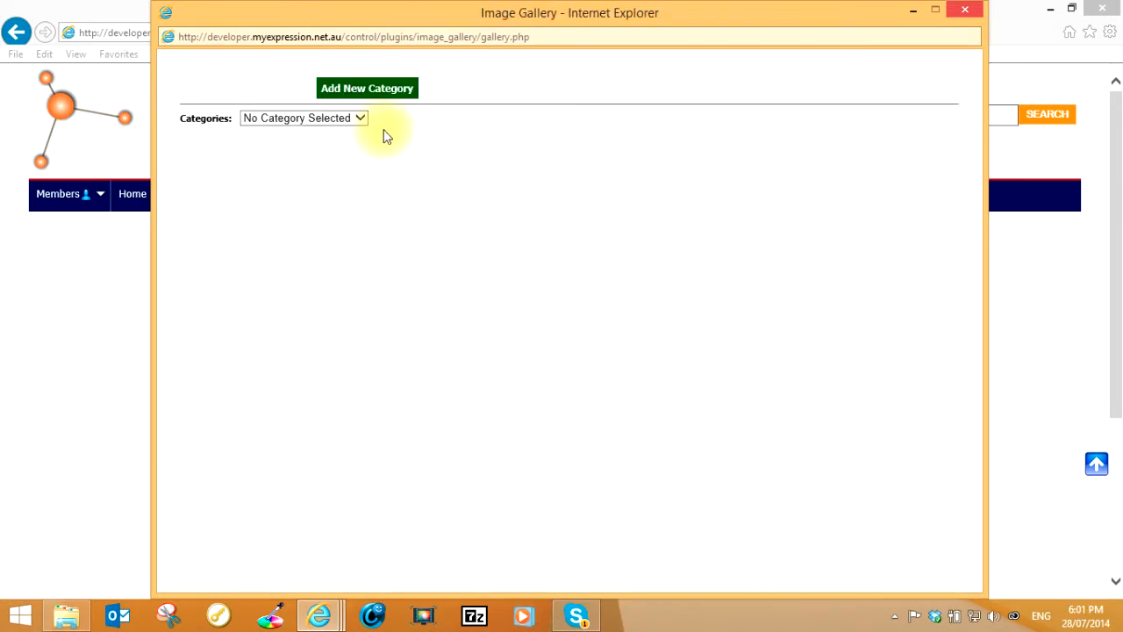
left_click(304, 117)
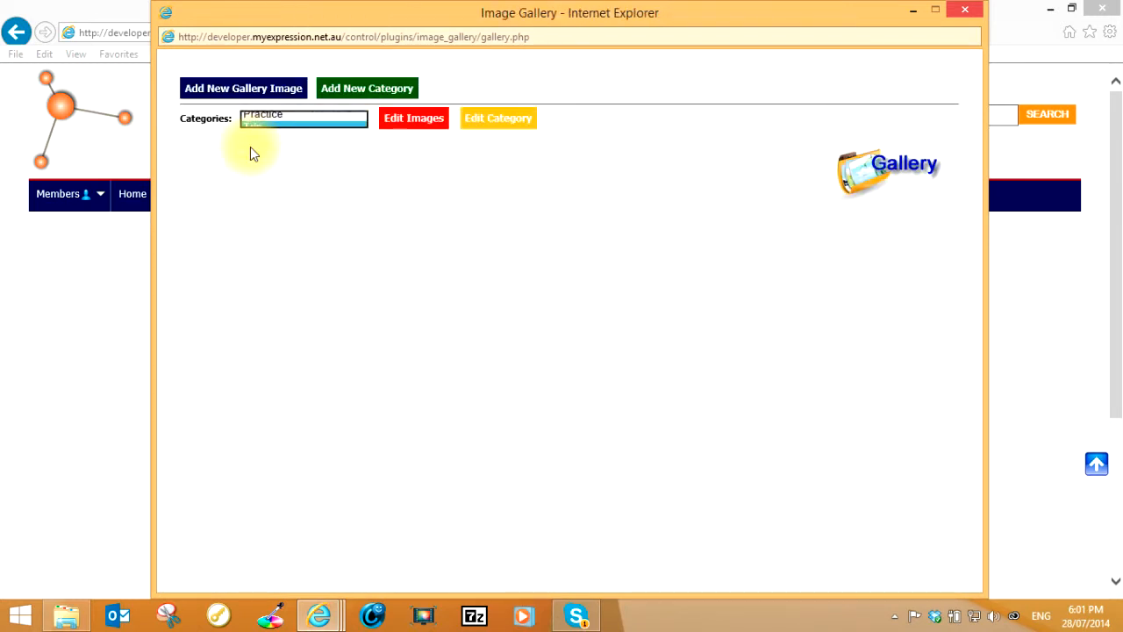
left_click(303, 118)
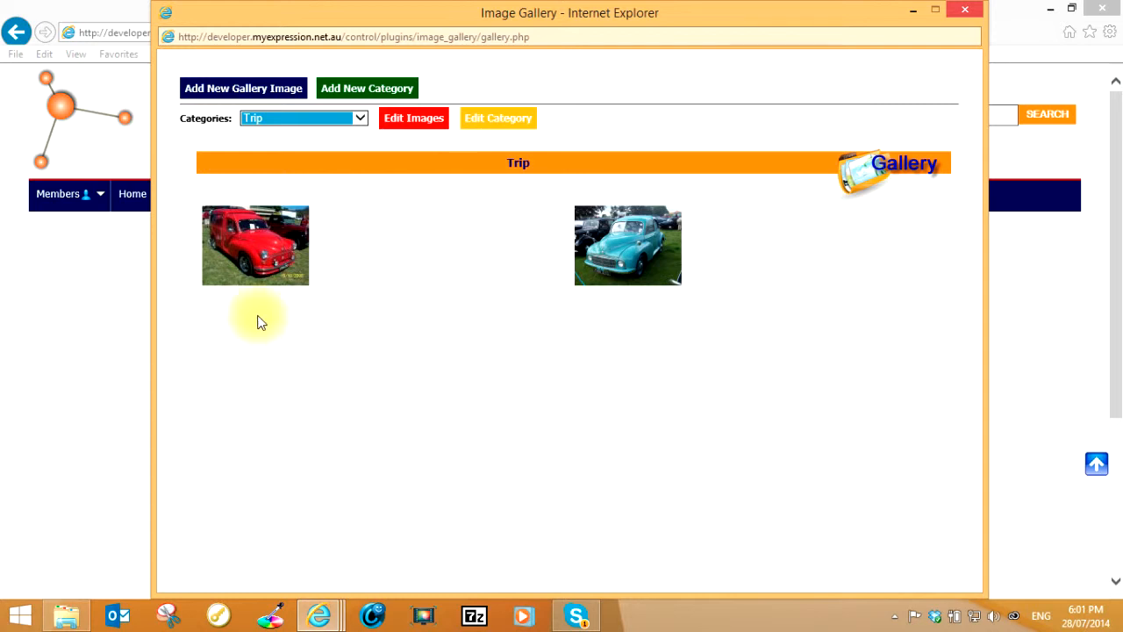
mouse_move(342, 379)
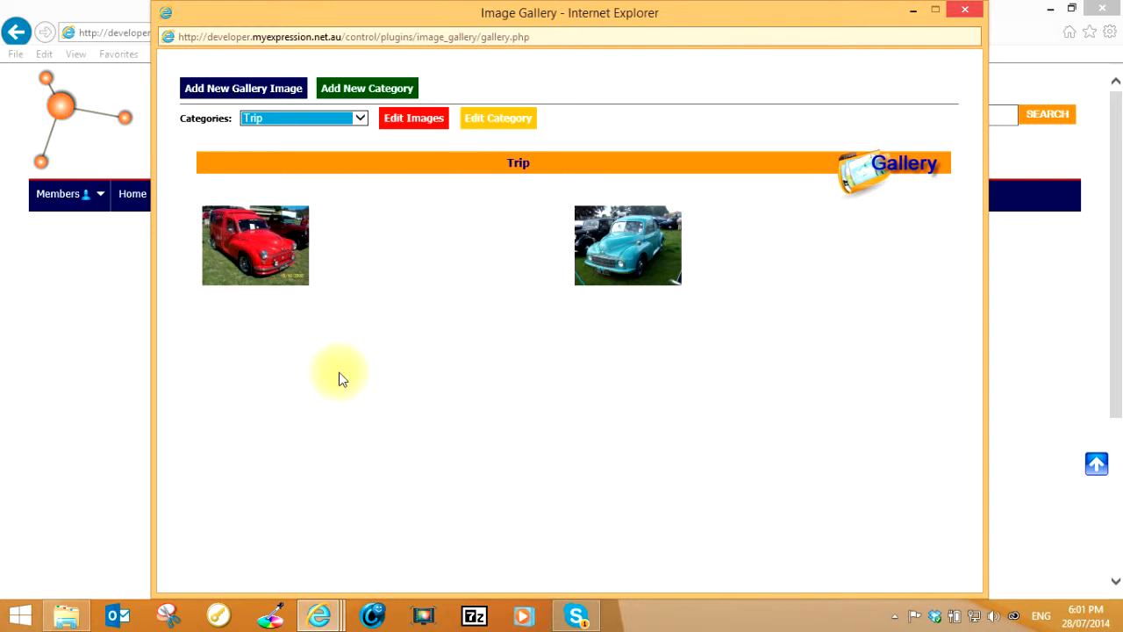
mouse_move(443, 211)
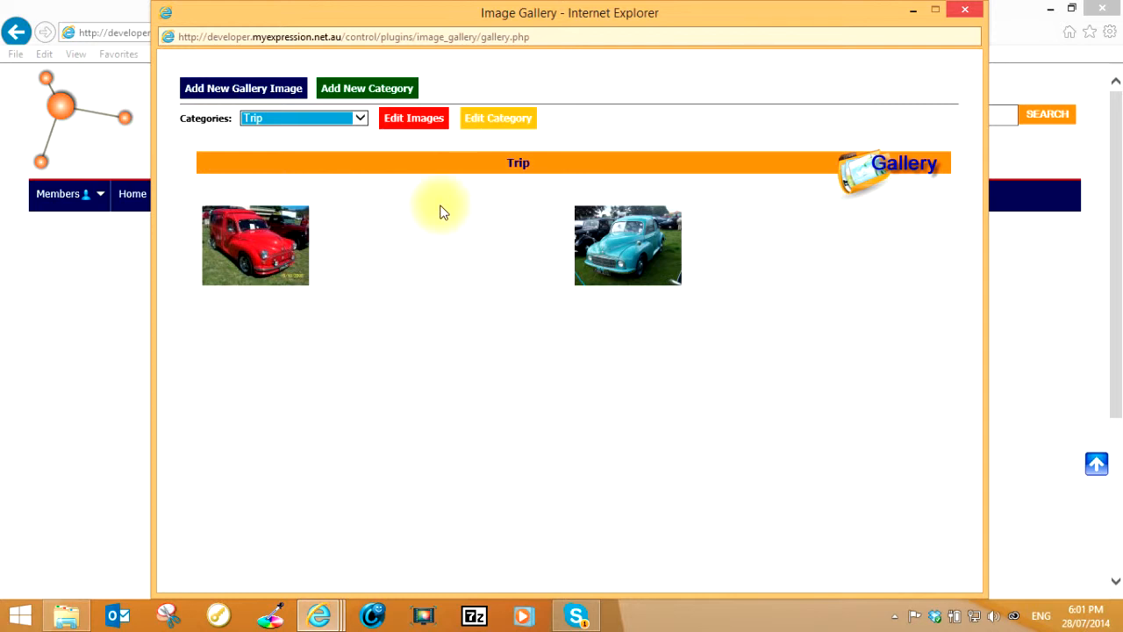
left_click(413, 118)
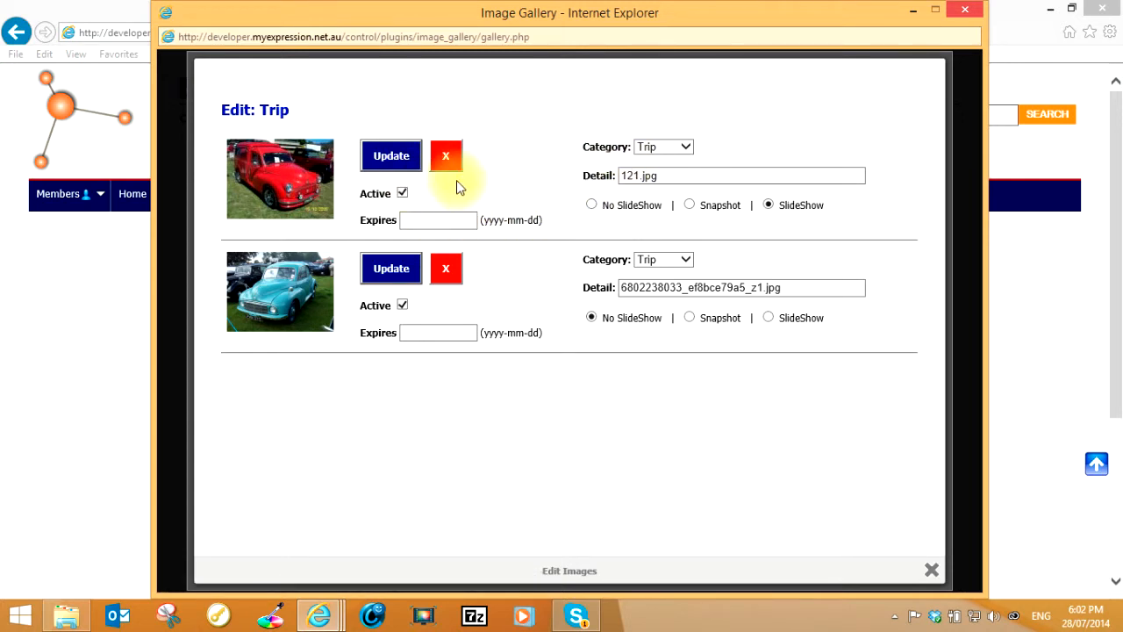
- Delete the red car image from Trip, confirm, and close the editor
left_click(445, 267)
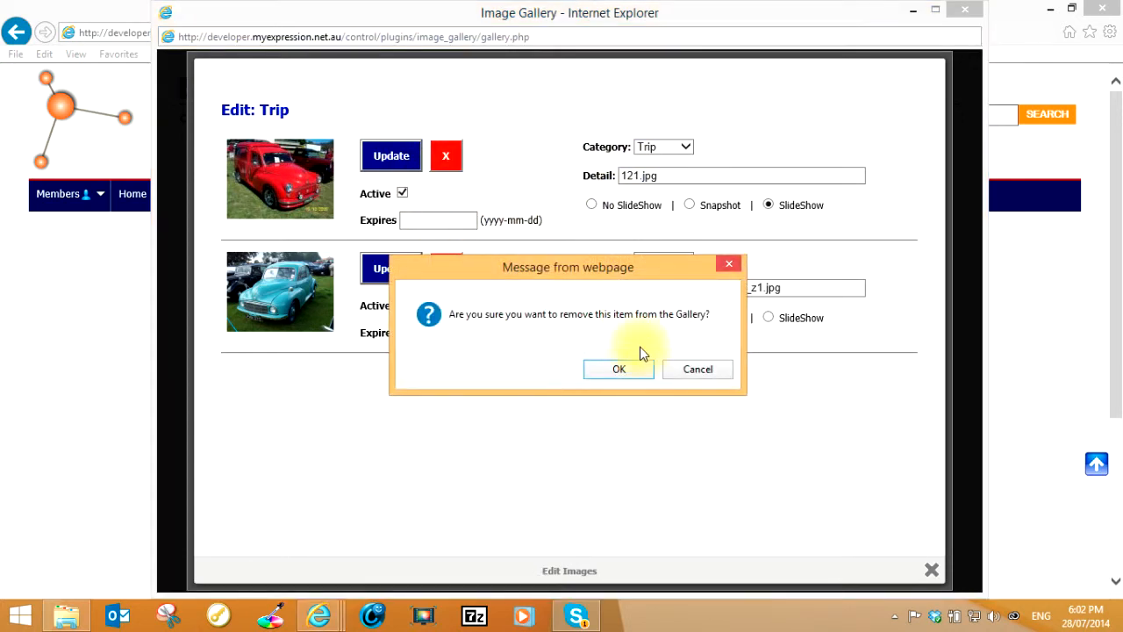
left_click(619, 368)
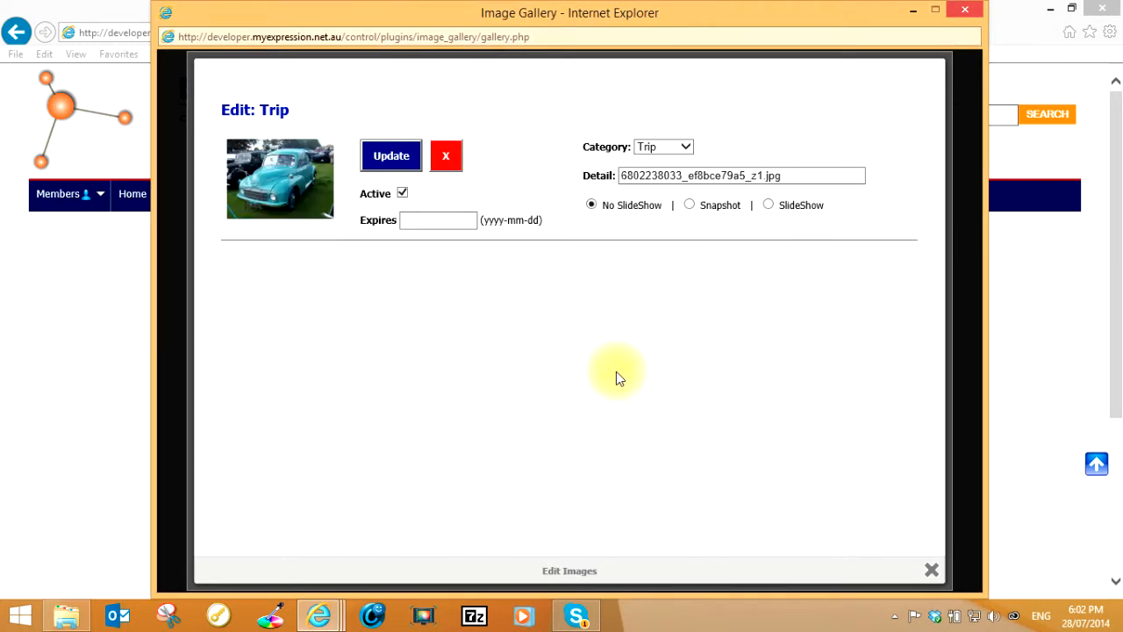
left_click(930, 570)
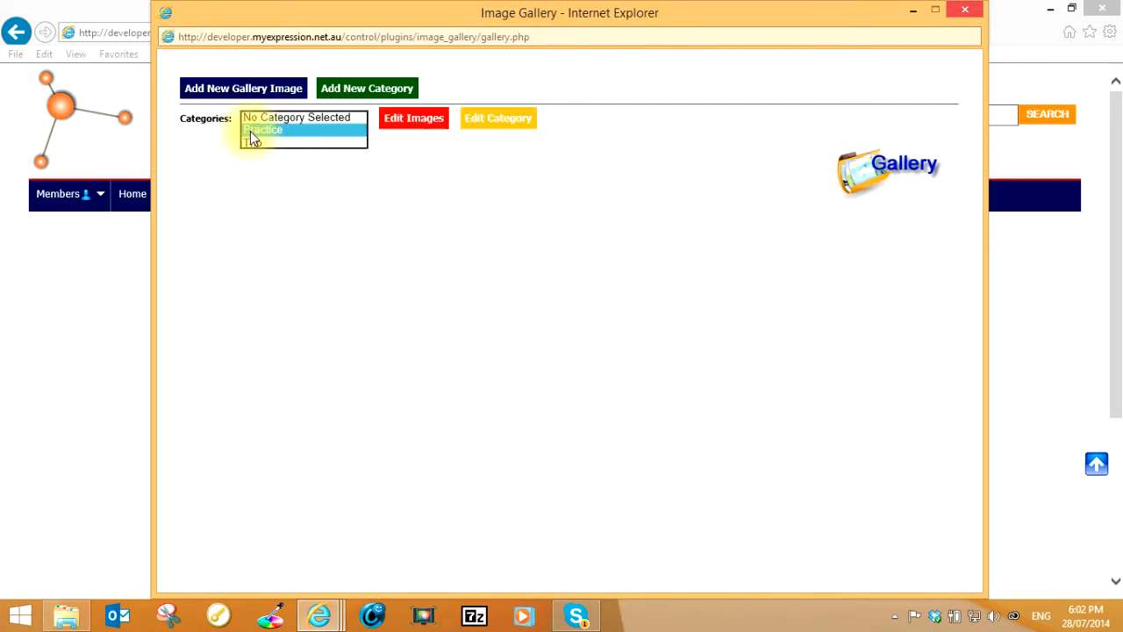
- Create and save a new gallery category named 'Funny Stuff', then check the category list
left_click(296, 129)
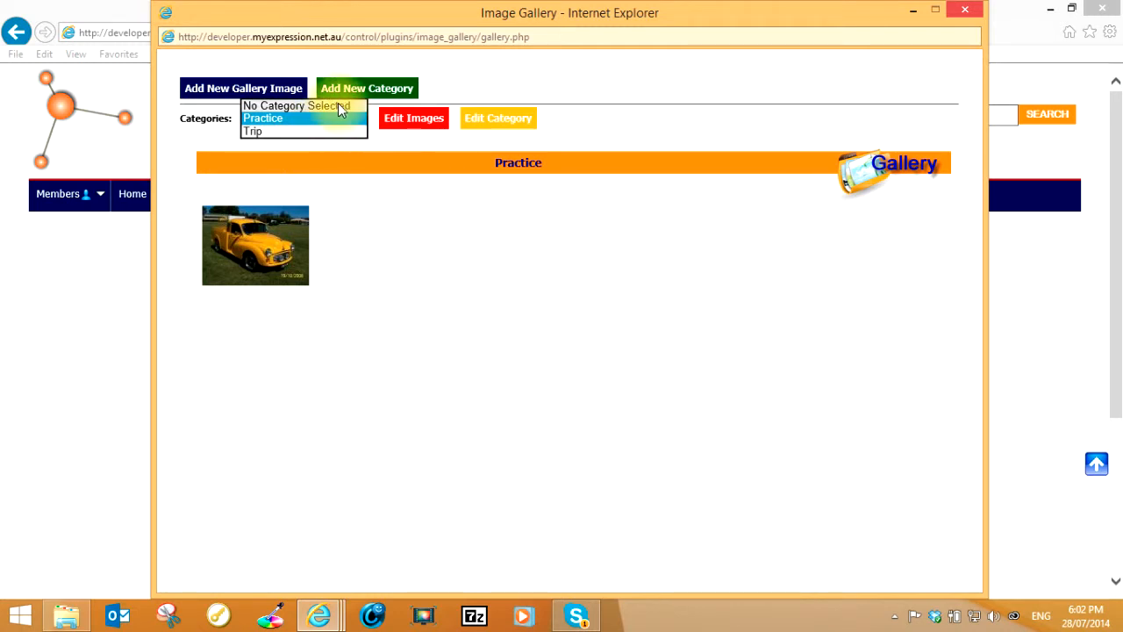
left_click(367, 87)
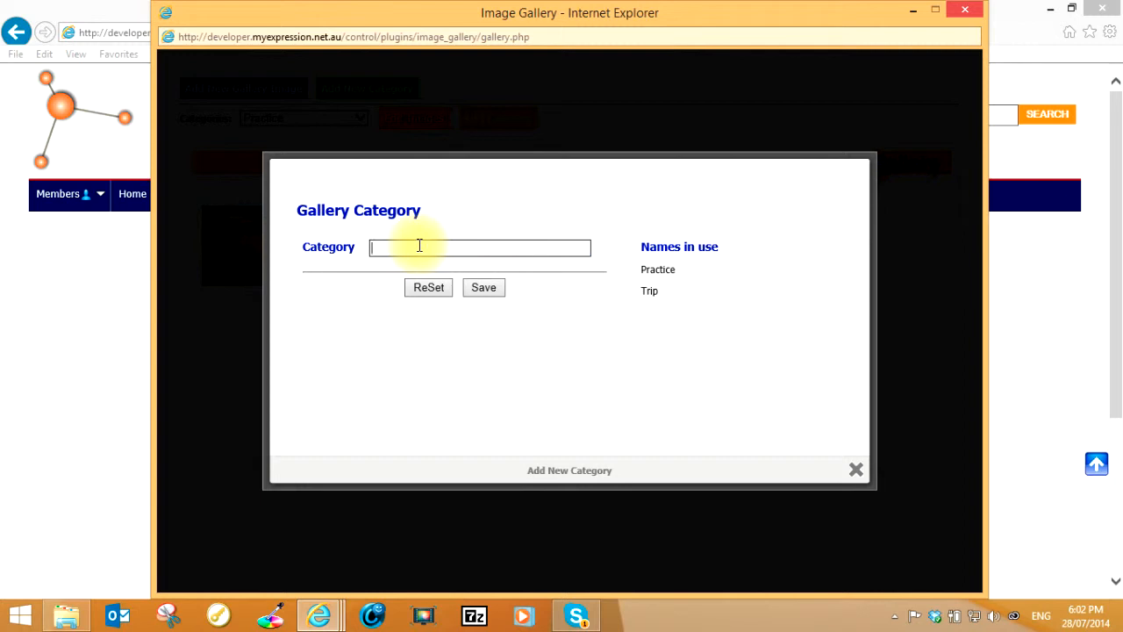
type("Funny Stu")
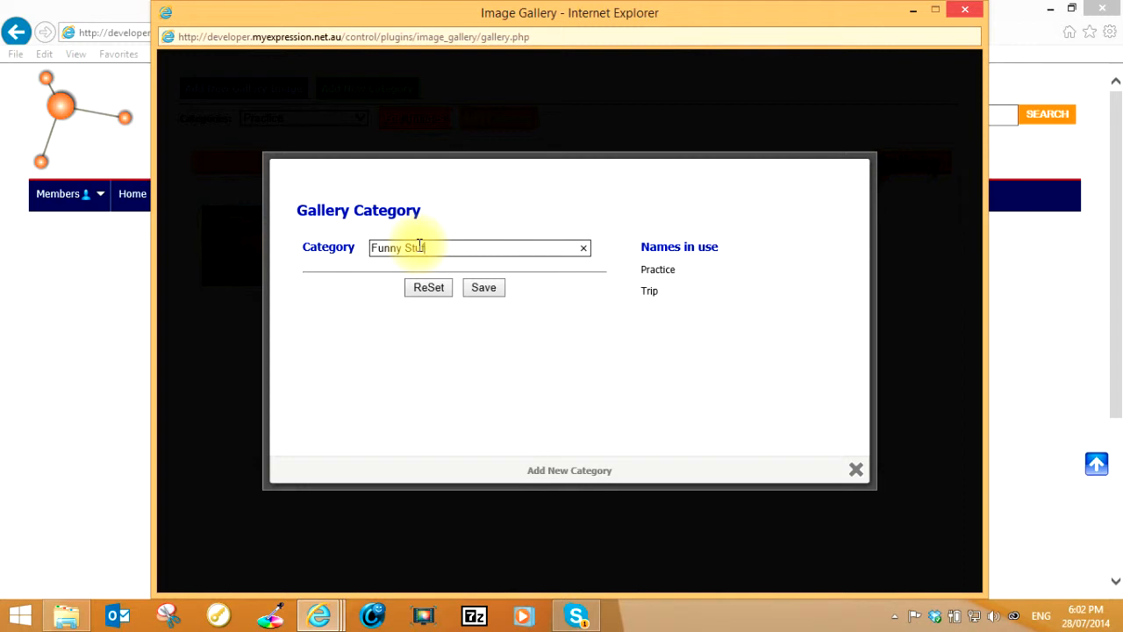
left_click(483, 287)
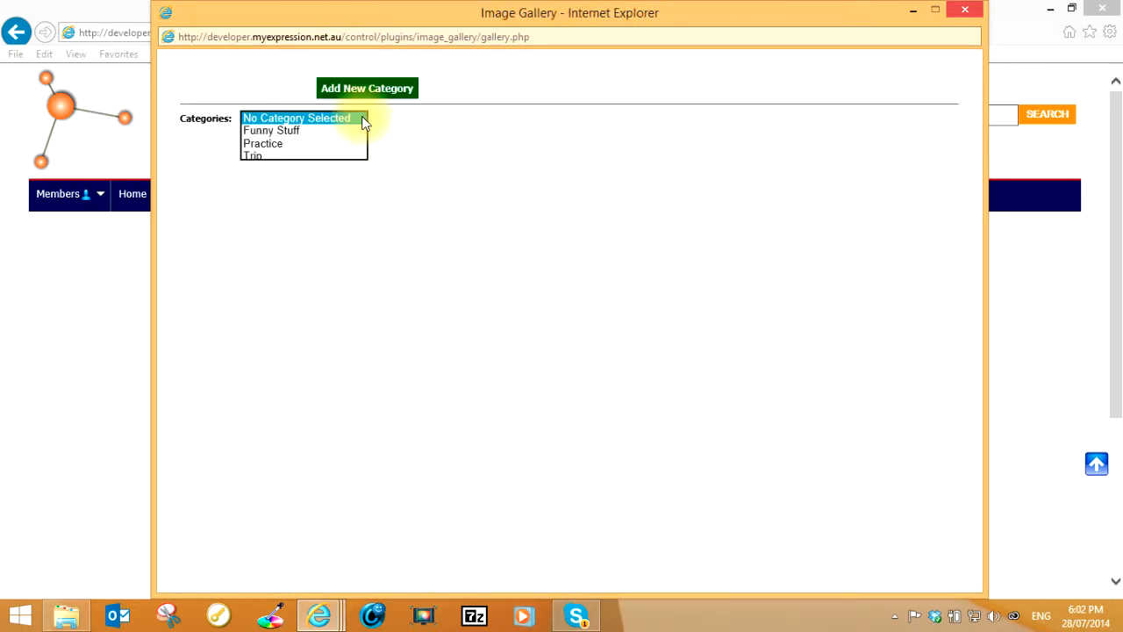
left_click(271, 129)
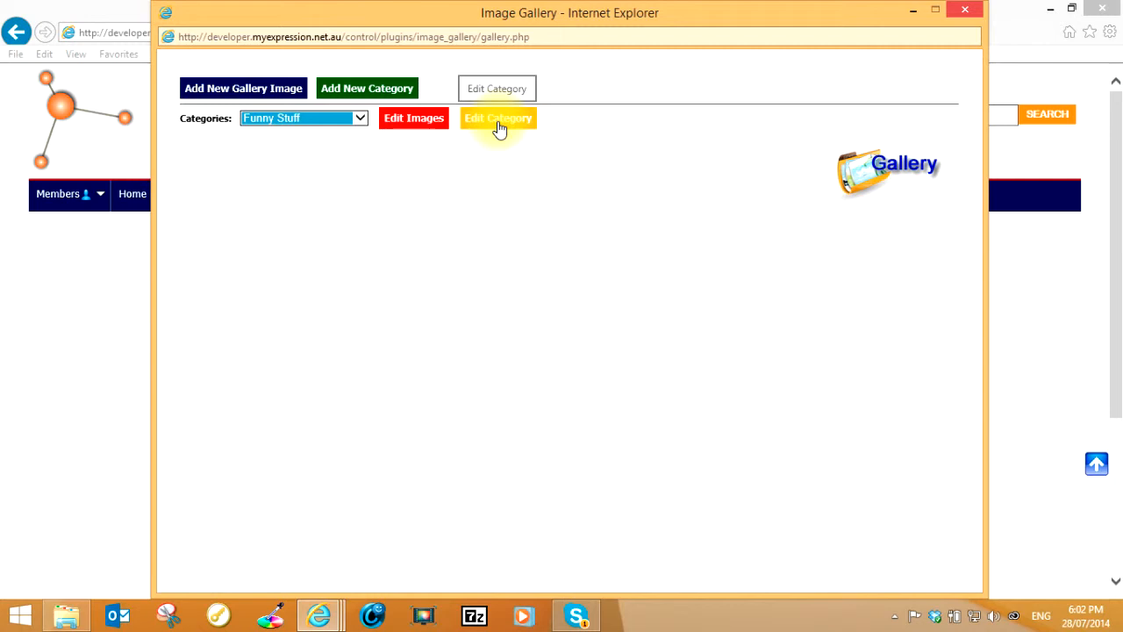
- Open the Add New Gallery Image upload window for the Funny Stuff category
left_click(497, 88)
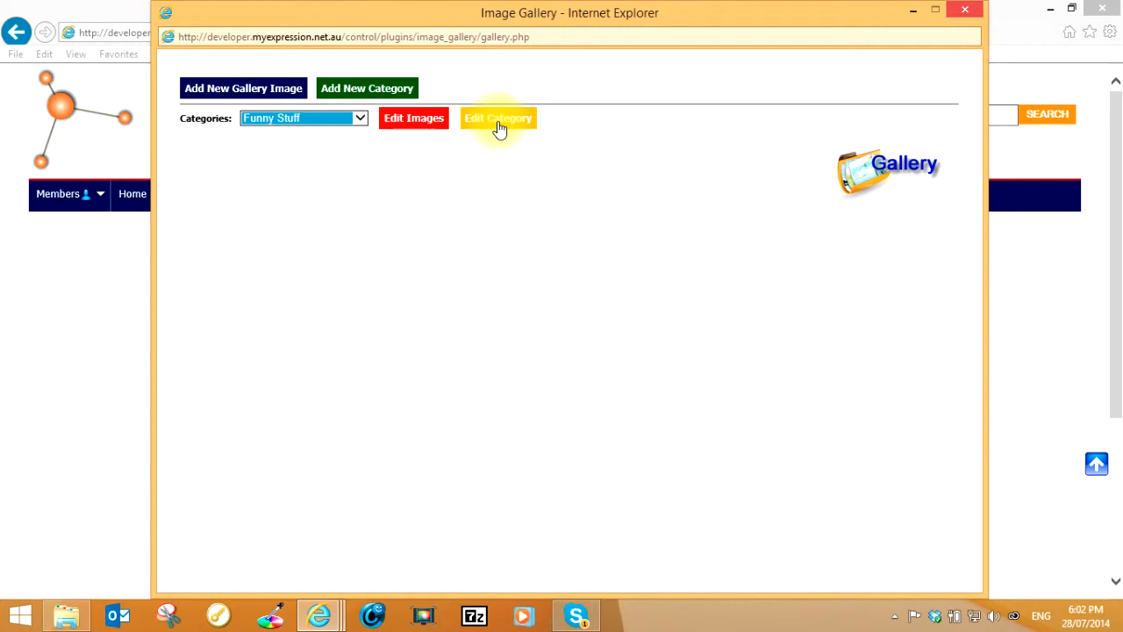
mouse_move(473, 129)
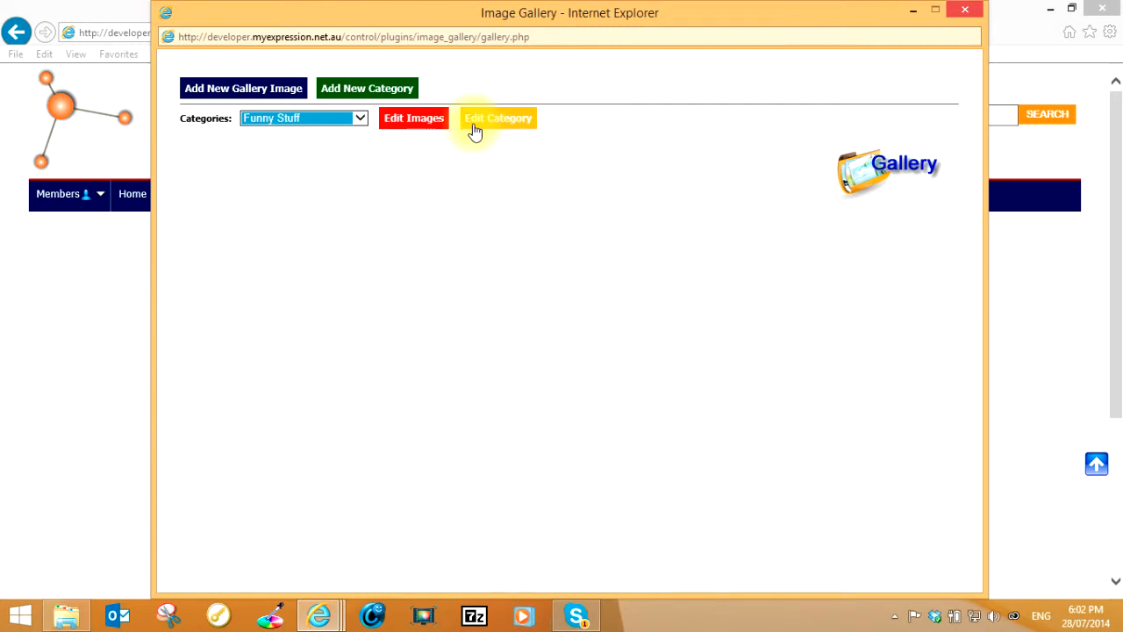
mouse_move(244, 87)
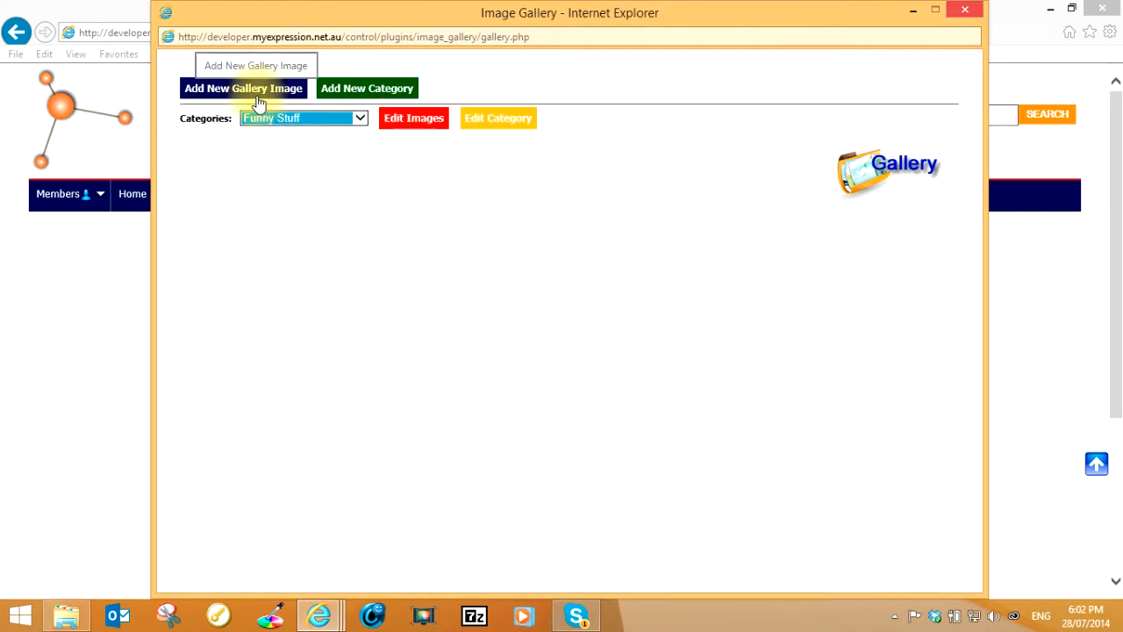
left_click(243, 88)
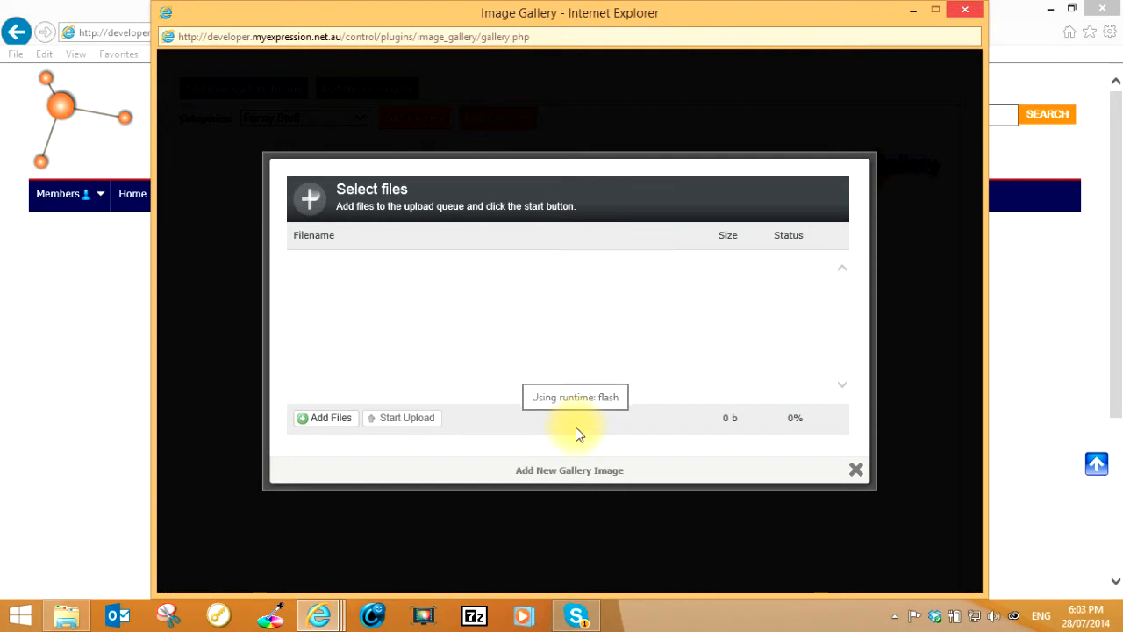
mouse_move(579, 434)
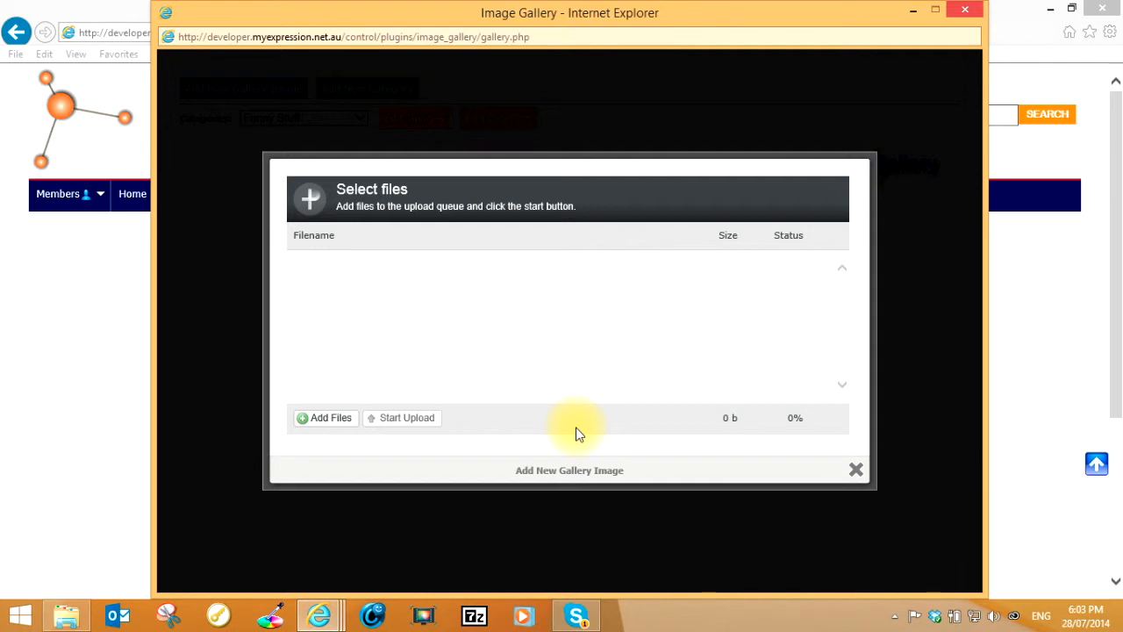
- Queue 4914_7120533646.jpg, Aussiedrags221.jpg and butterfly.jpg from Pictures for upload
left_click(324, 417)
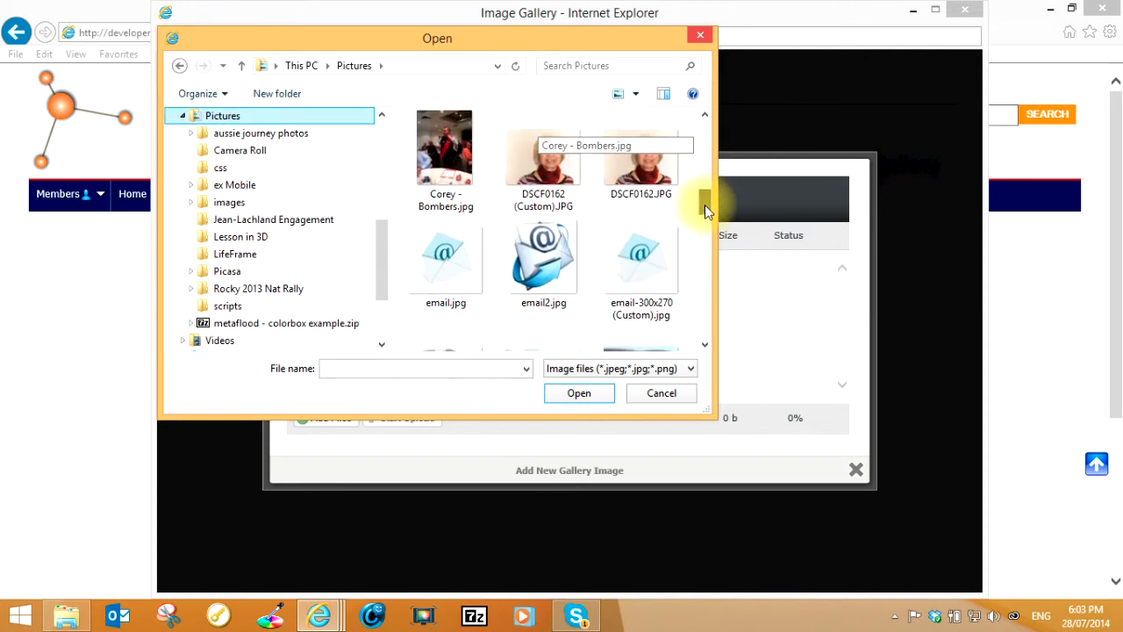
scroll("down", 3)
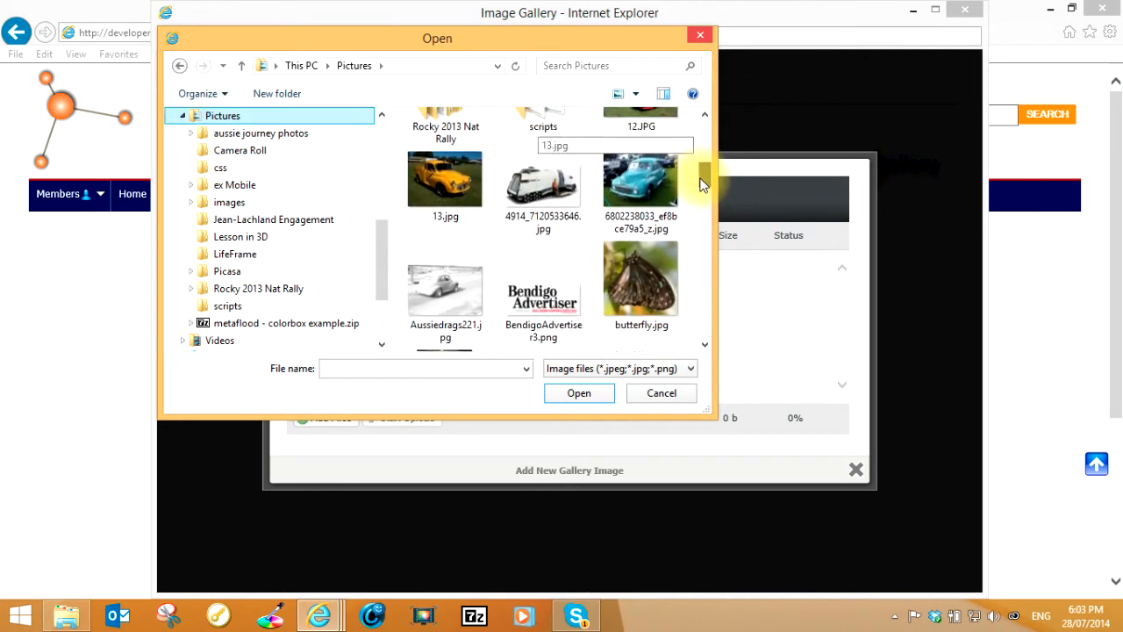
left_click(543, 162)
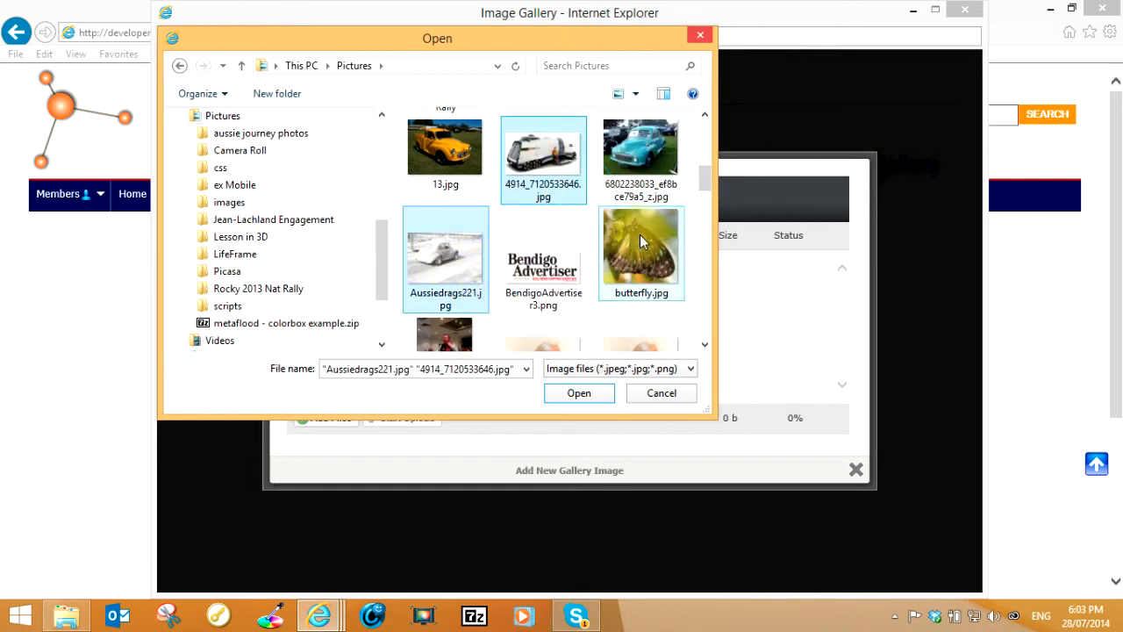
left_click(641, 246)
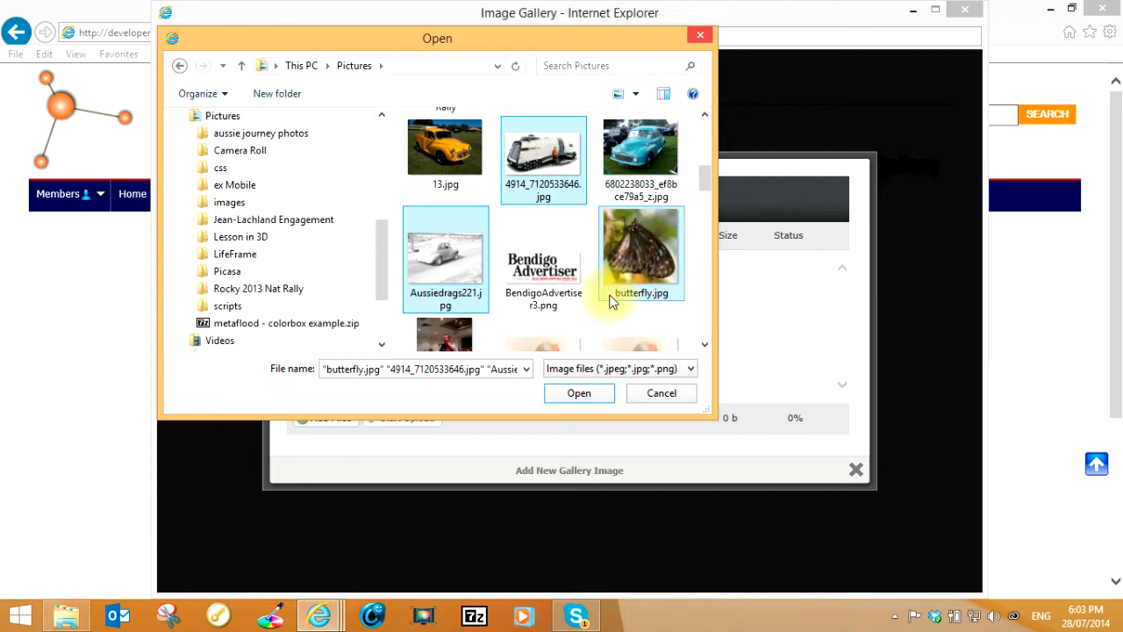
left_click(578, 392)
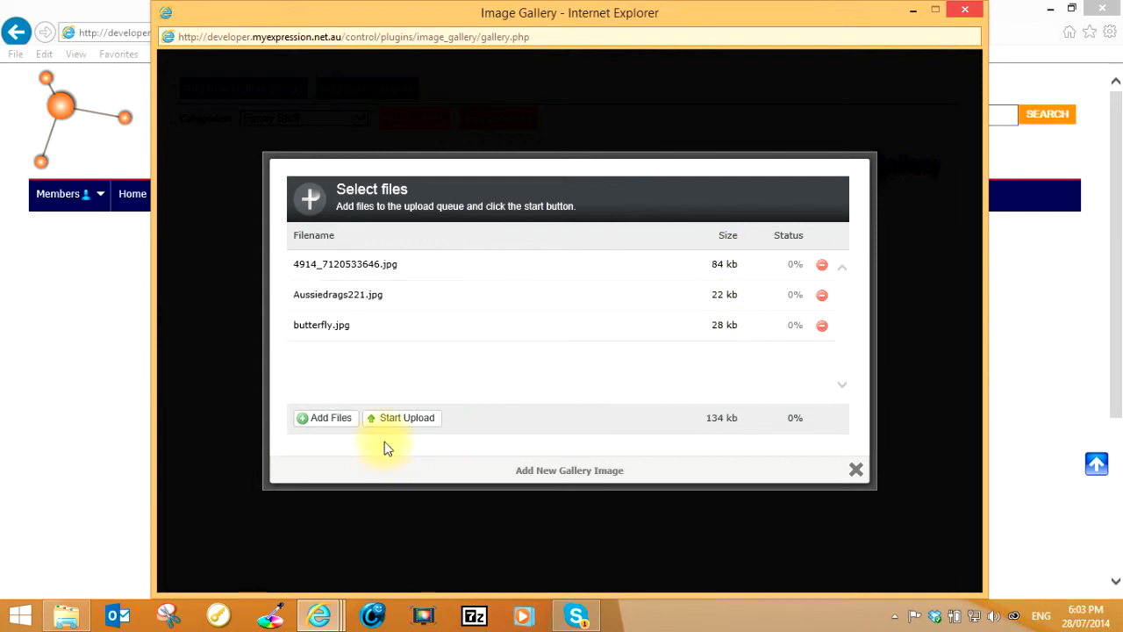
- Upload all three queued images to 100% and close the upload window
left_click(406, 417)
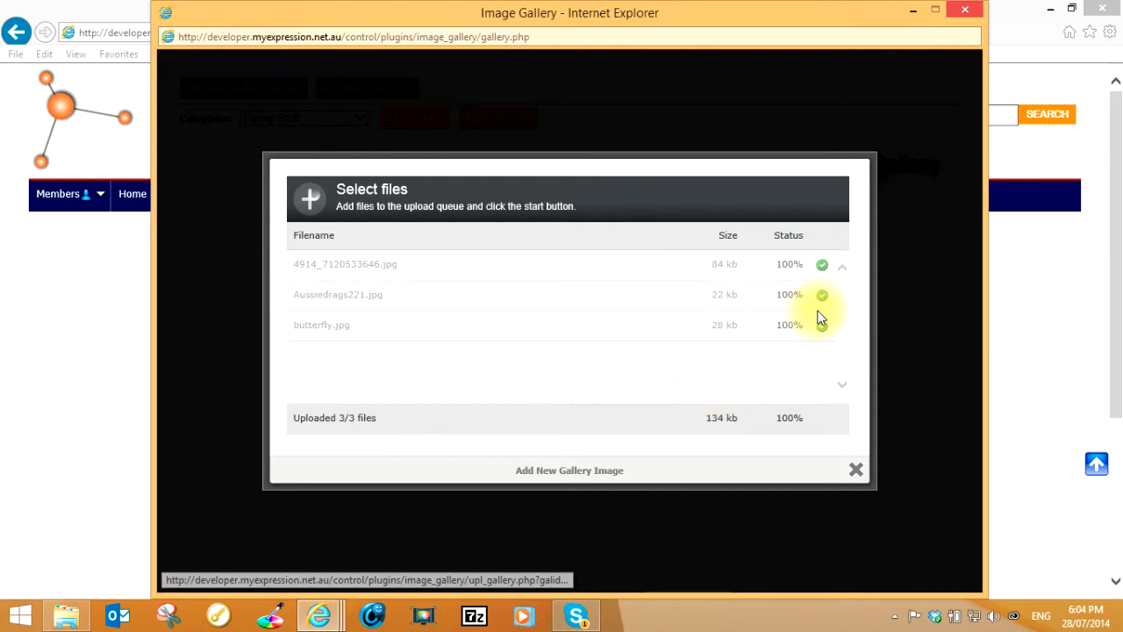
mouse_move(819, 329)
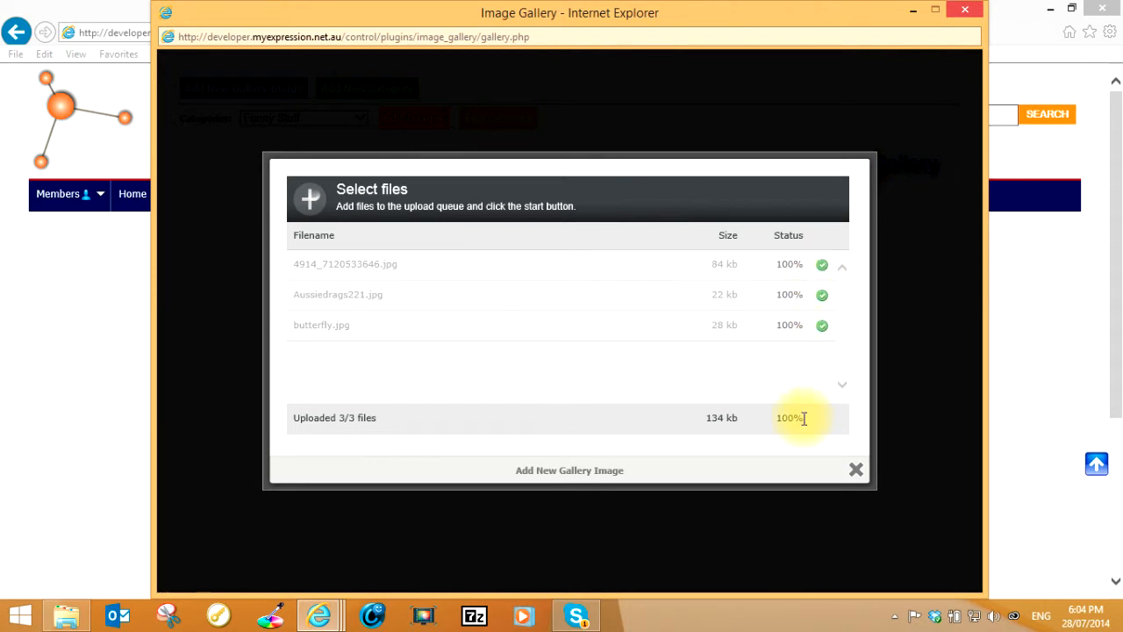
mouse_move(627, 408)
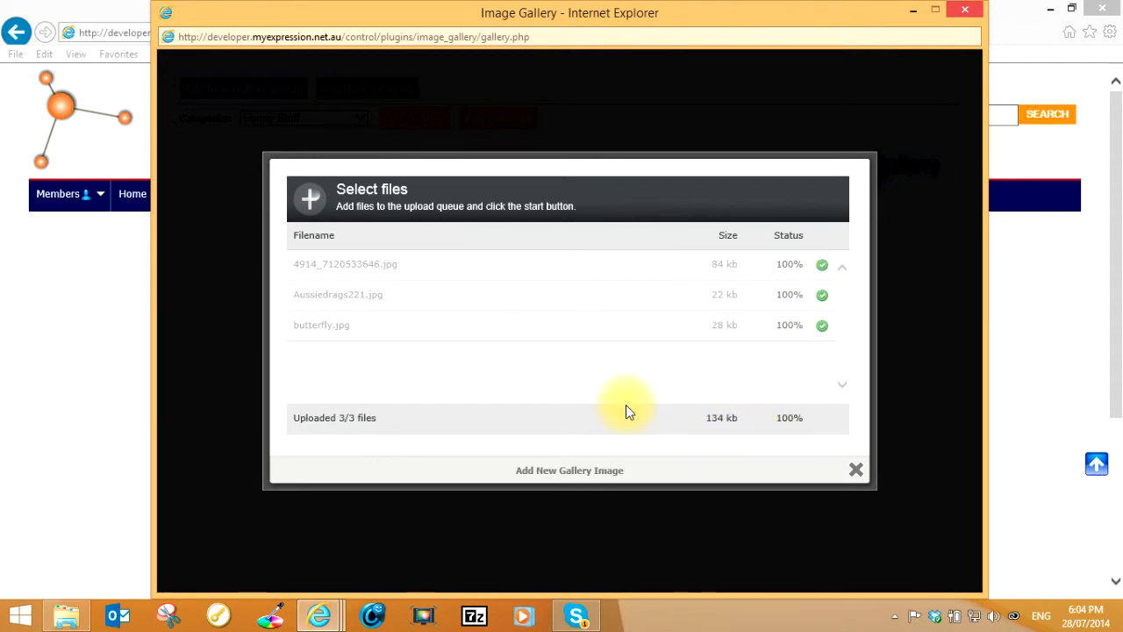
mouse_move(366, 430)
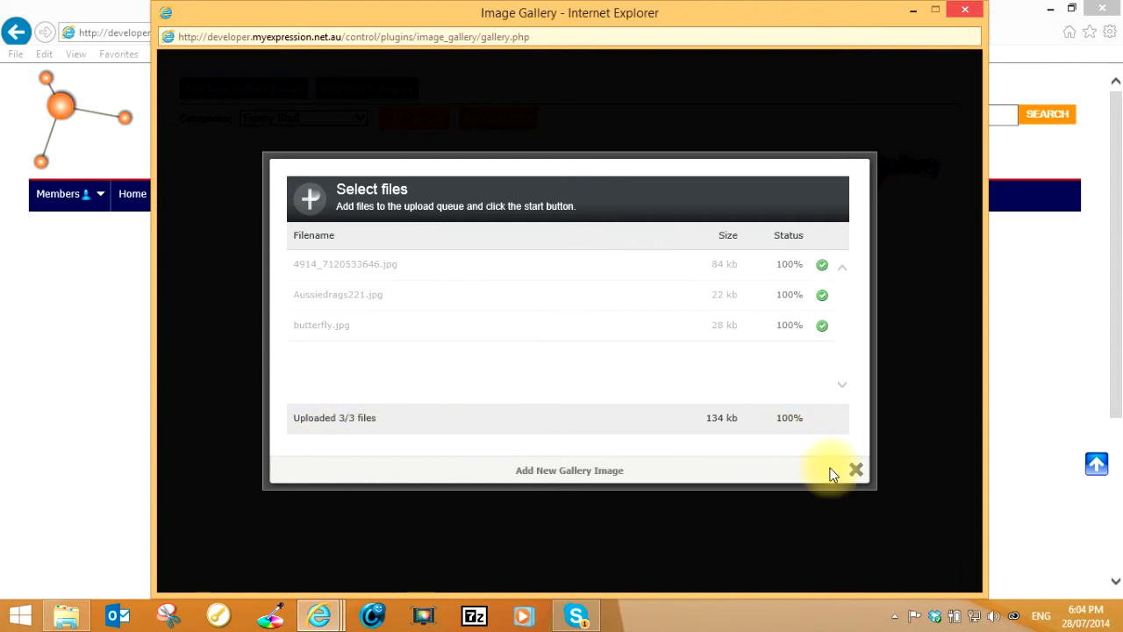
left_click(855, 469)
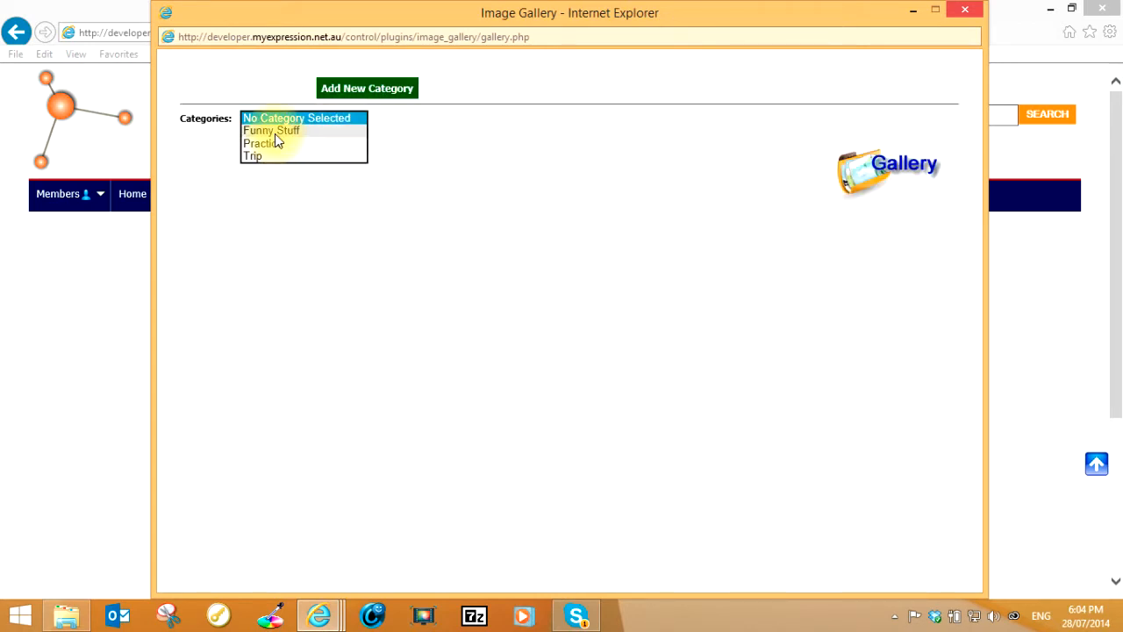
- Show the Funny Stuff category and open its van image in the lightbox
left_click(271, 130)
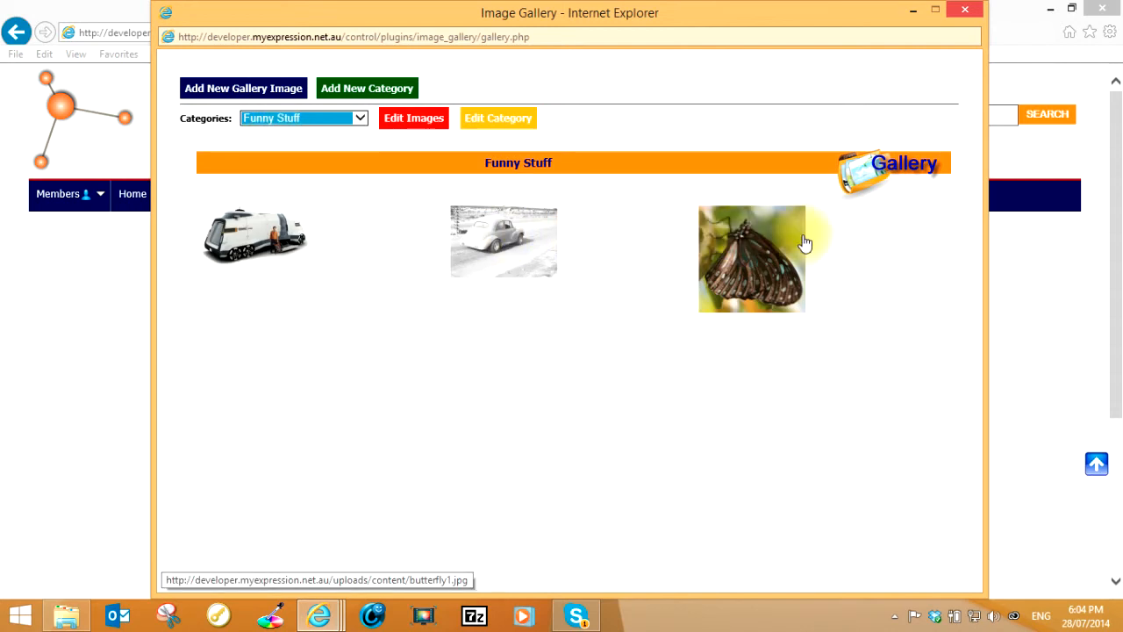
mouse_move(298, 241)
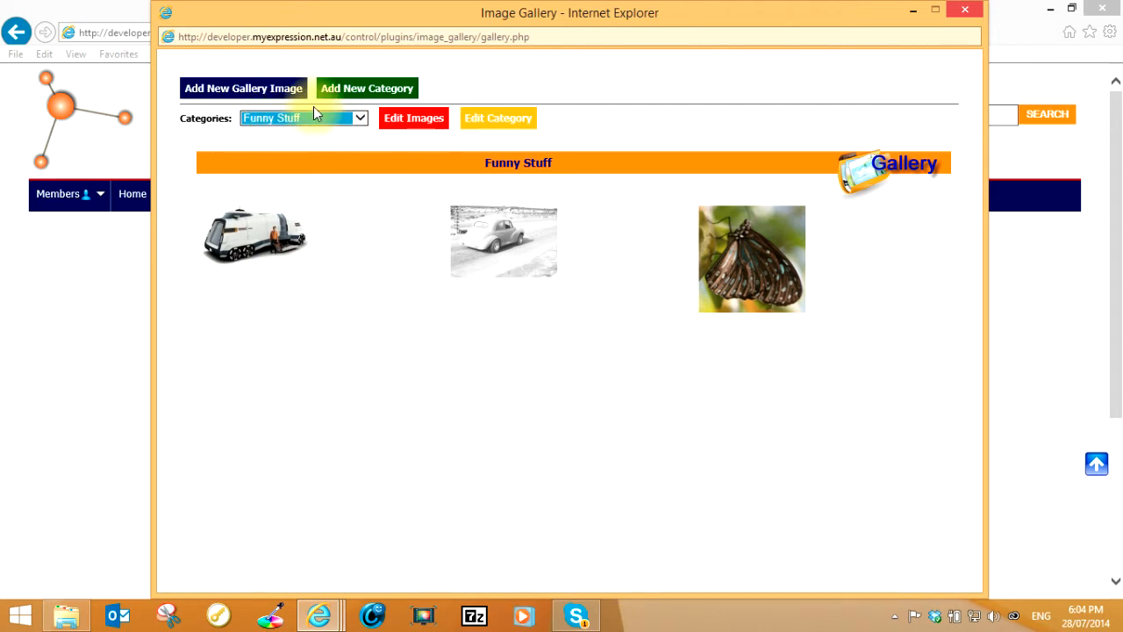
mouse_move(257, 92)
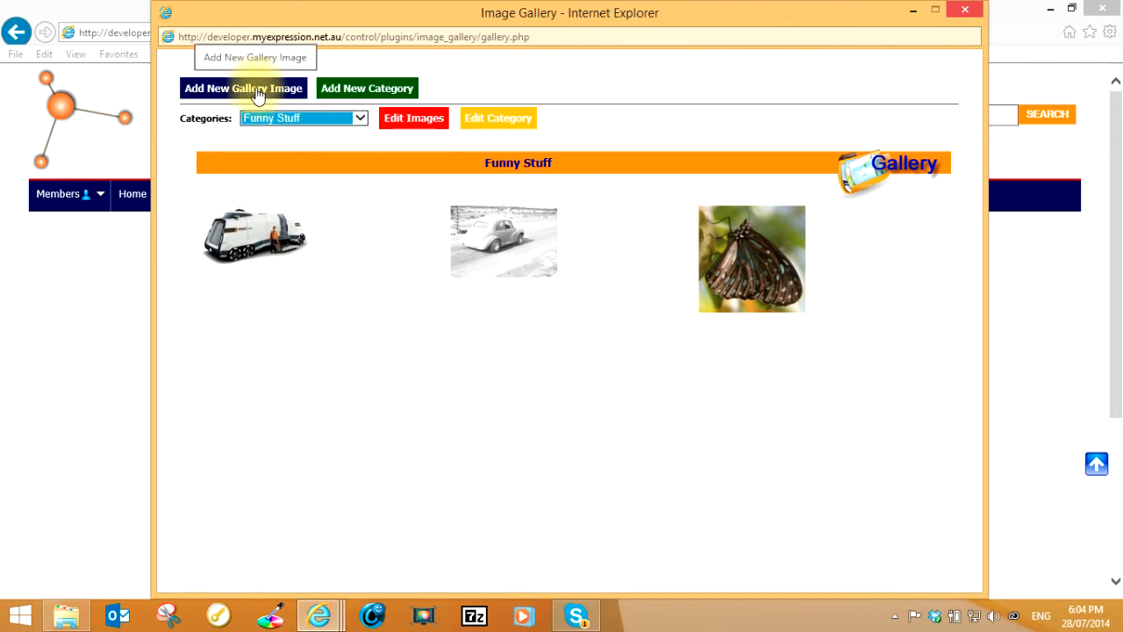
mouse_move(255, 255)
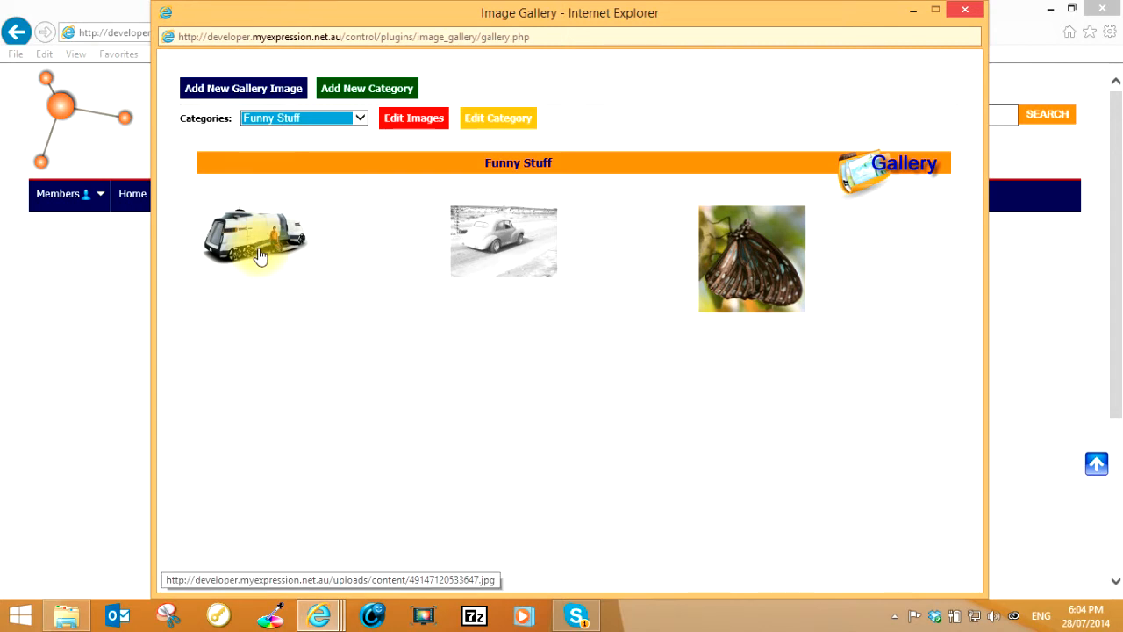
left_click(751, 258)
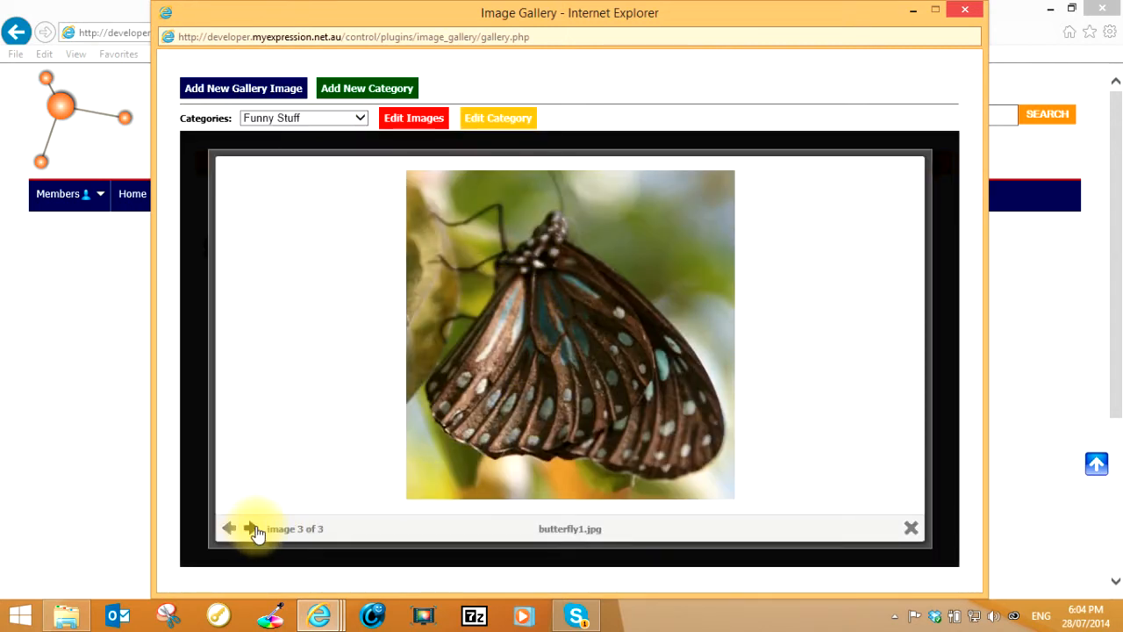
- Step through the van, black-and-white car and butterfly images, then close the lightbox
left_click(229, 528)
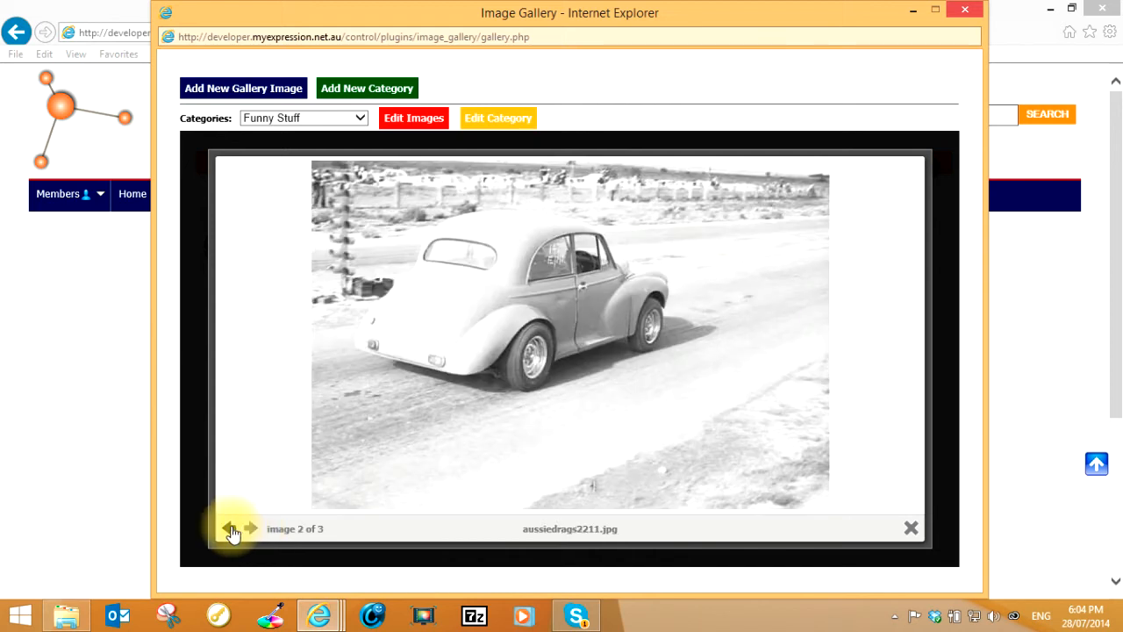
left_click(250, 527)
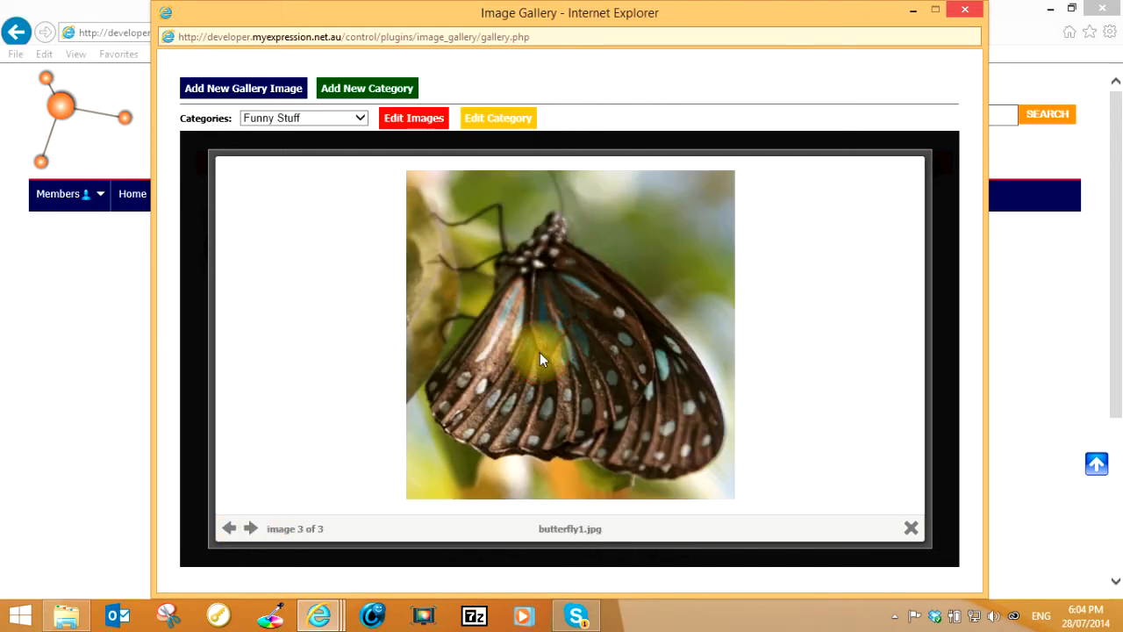
left_click(228, 527)
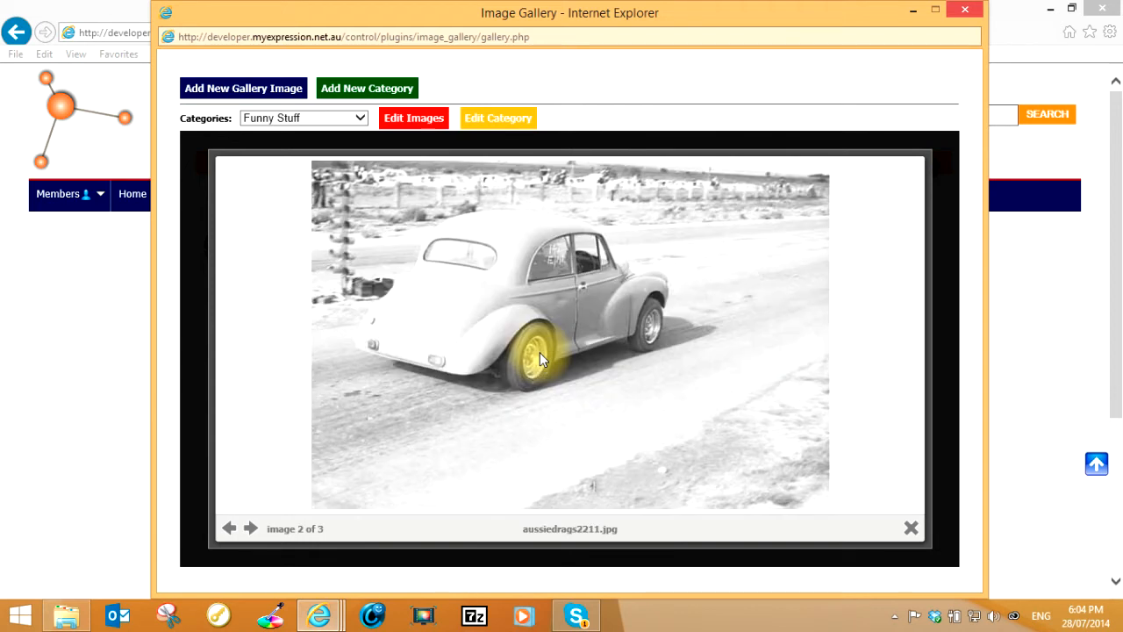
left_click(250, 527)
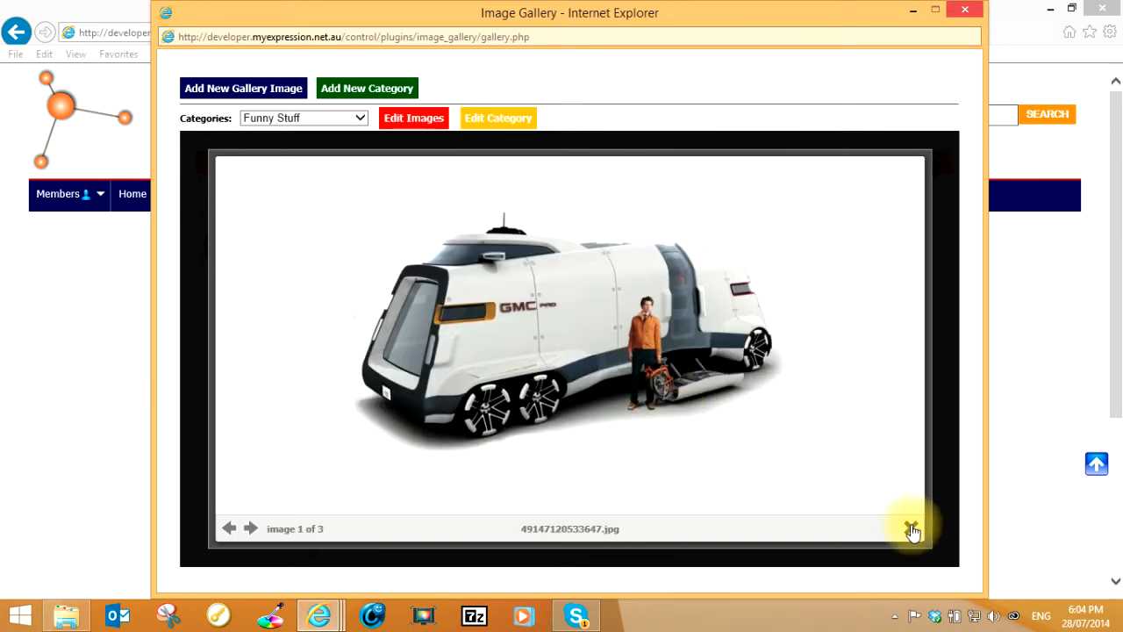
left_click(912, 528)
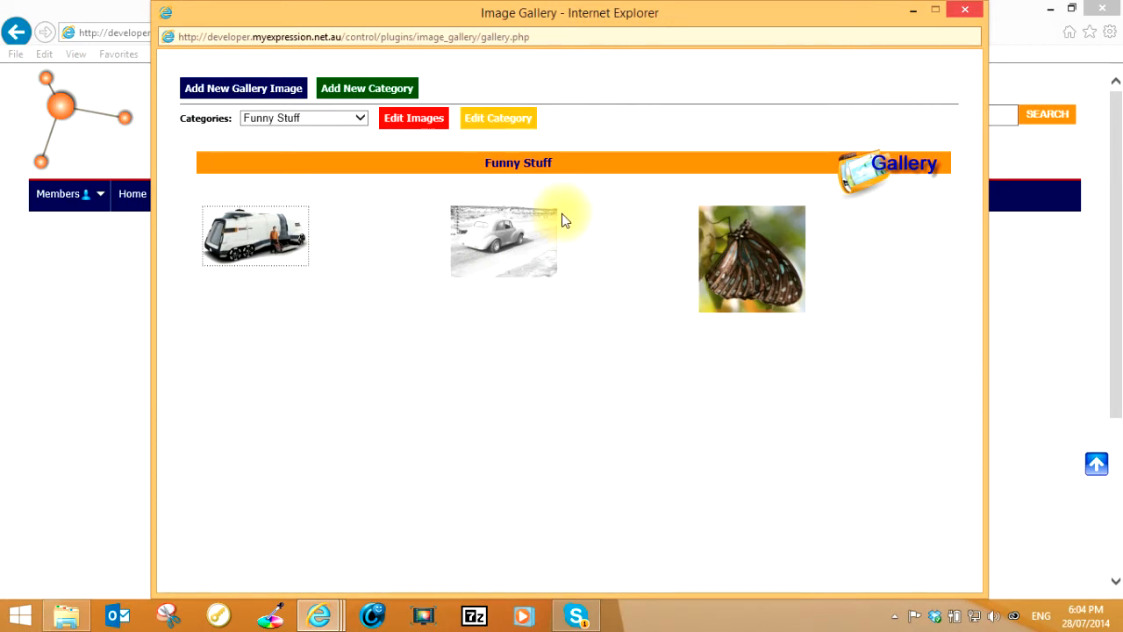